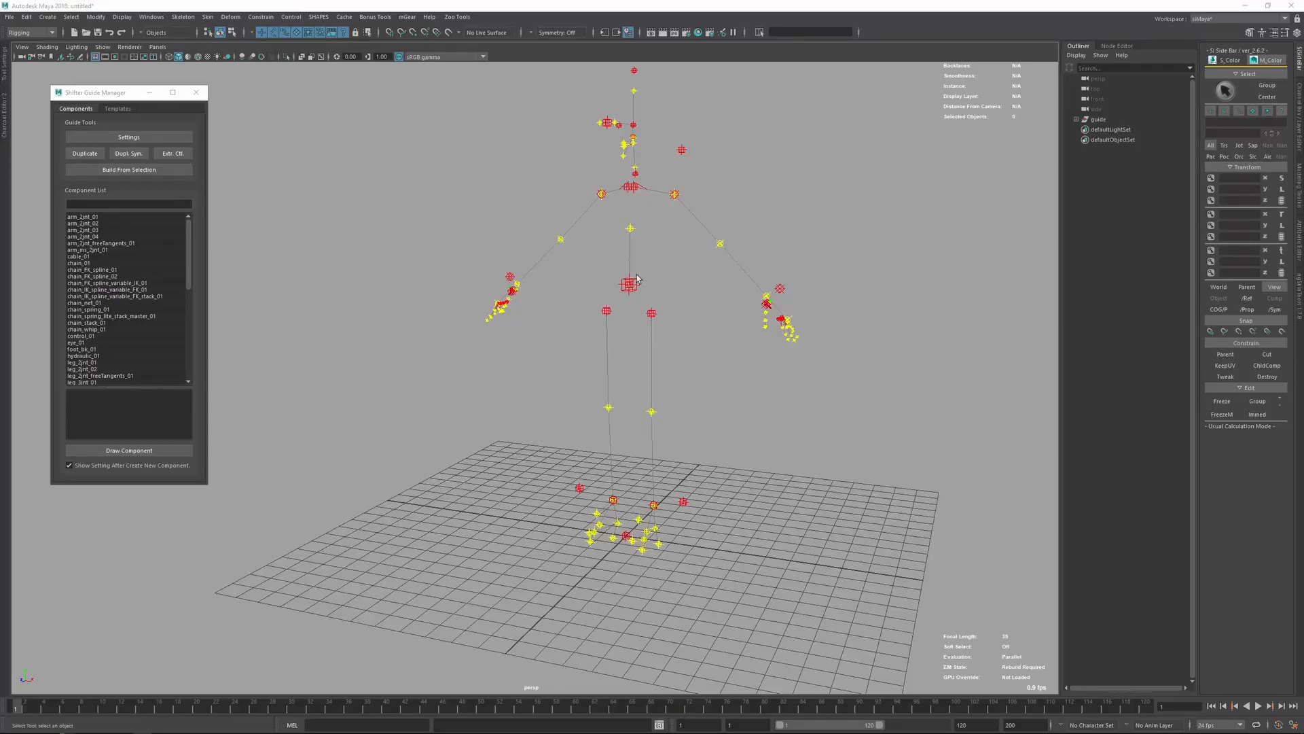
mouse_move(731, 355)
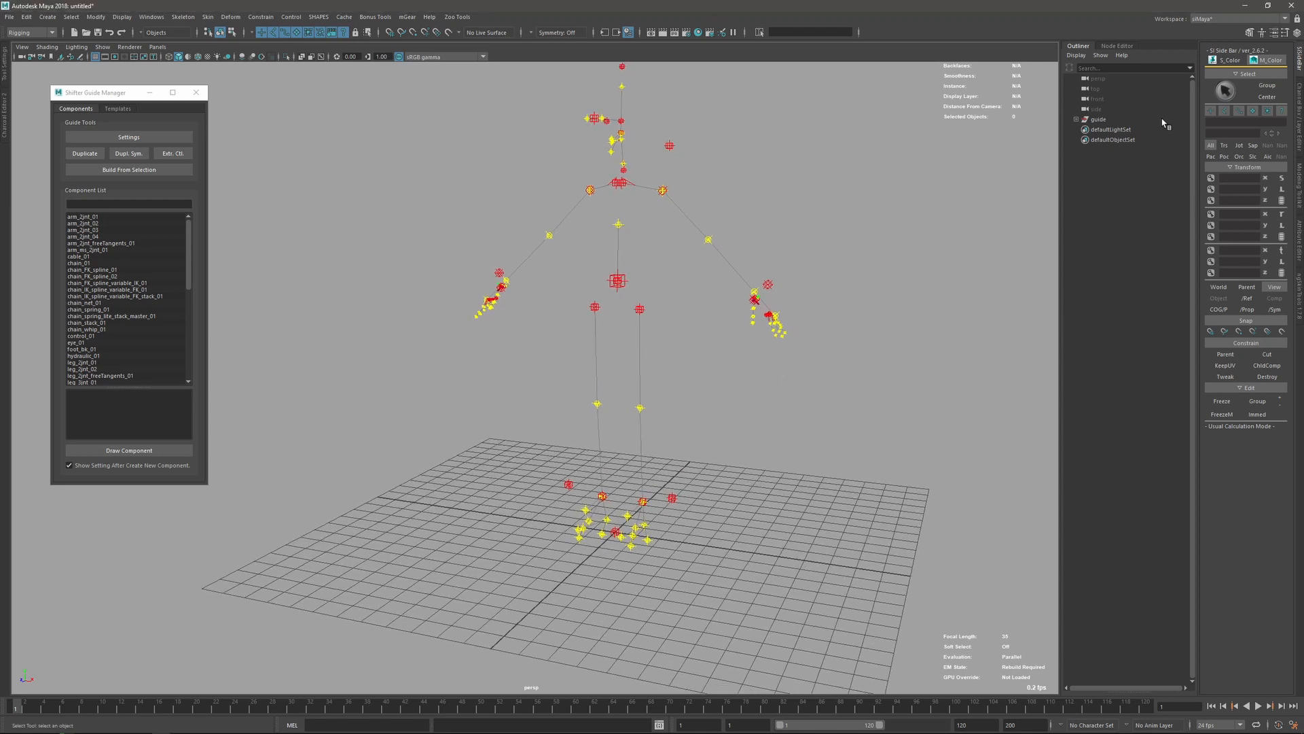
mouse_move(1104, 127)
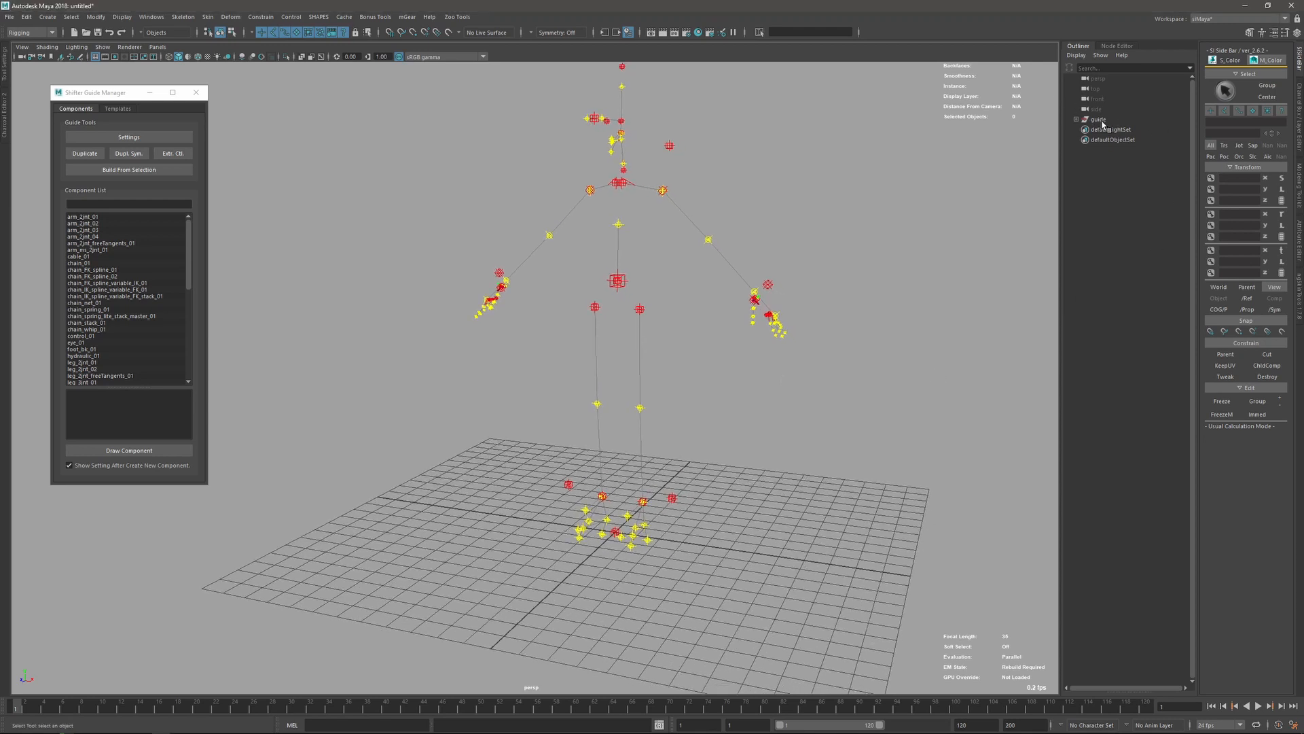
Select the 'guide' root node of the biped guide in the Outliner.
left_click(1098, 120)
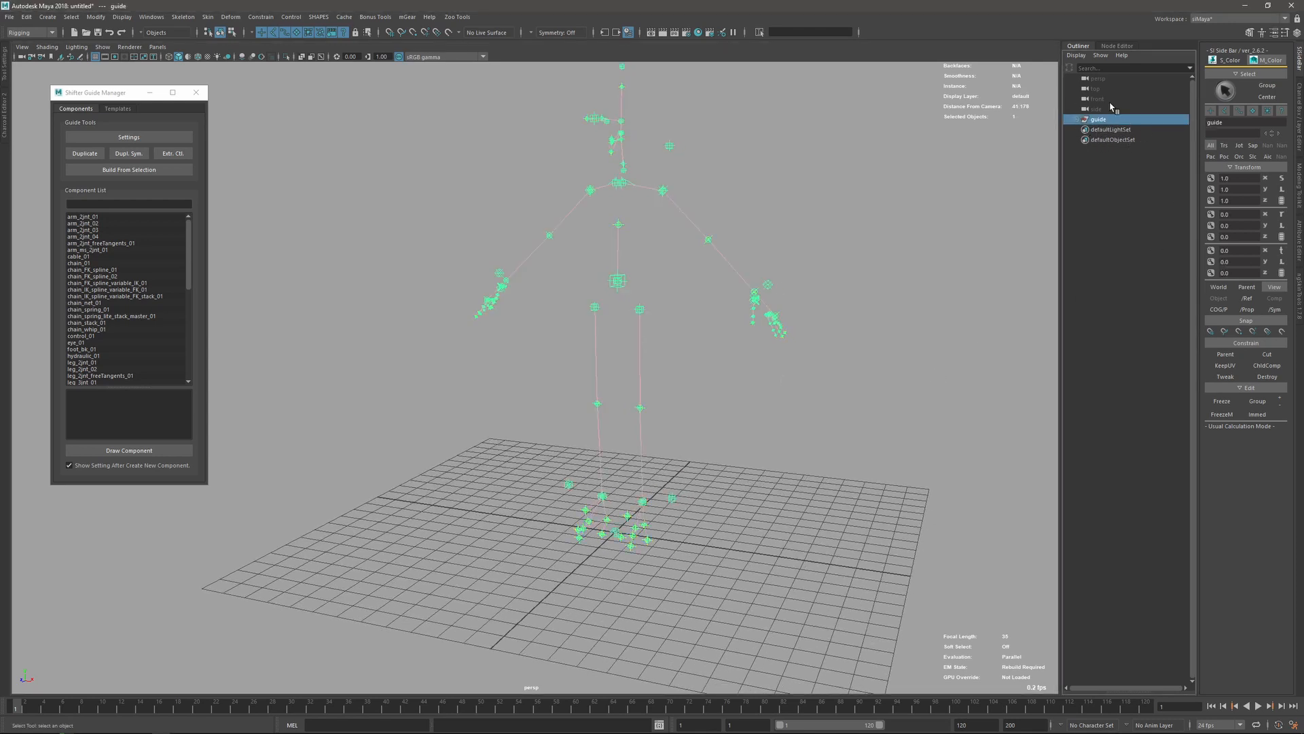
Show the Naming Rules page of the mgear_guide_root settings window.
left_click(128, 136)
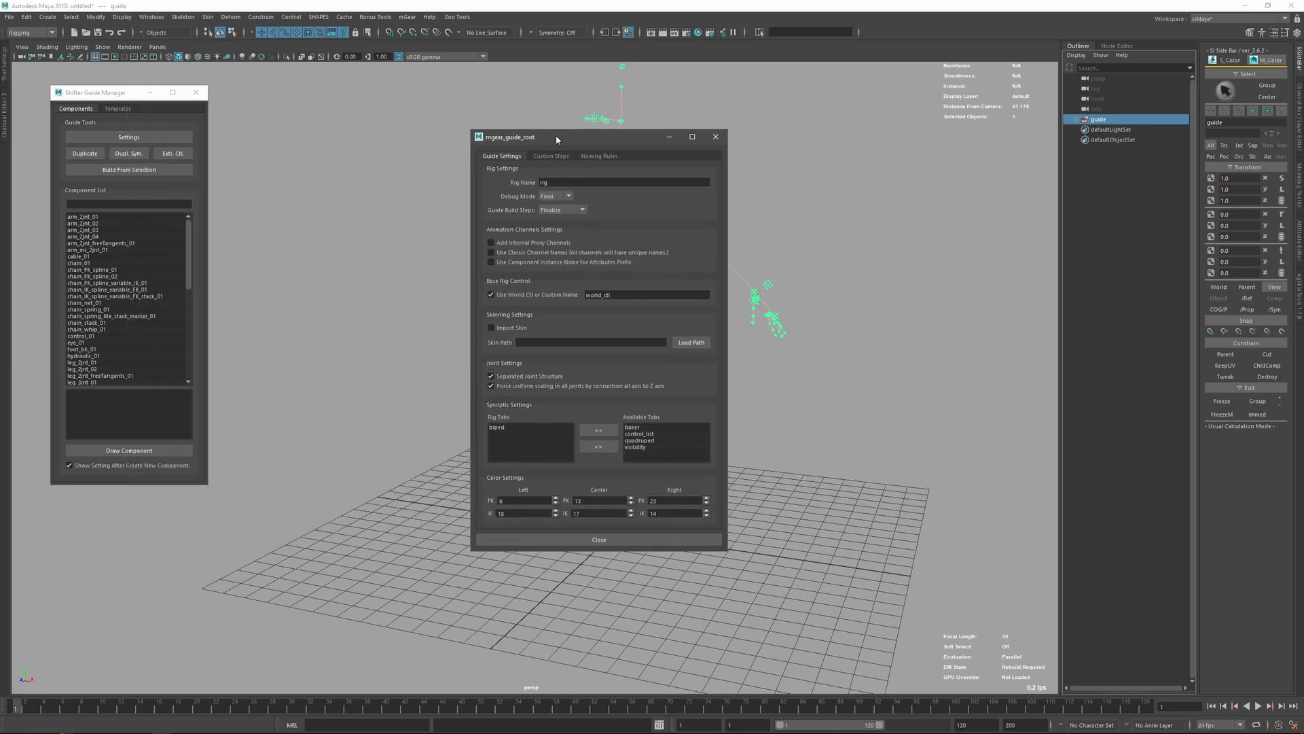
mouse_move(595, 160)
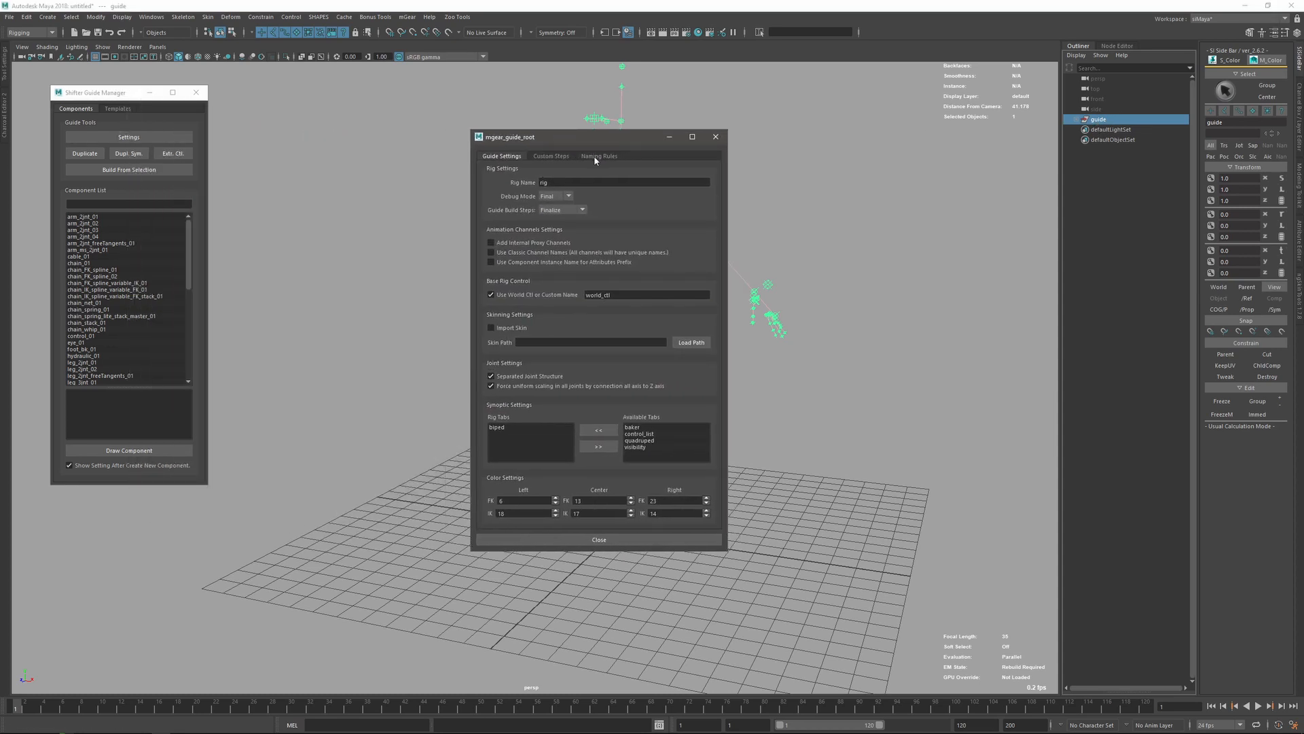
left_click(597, 155)
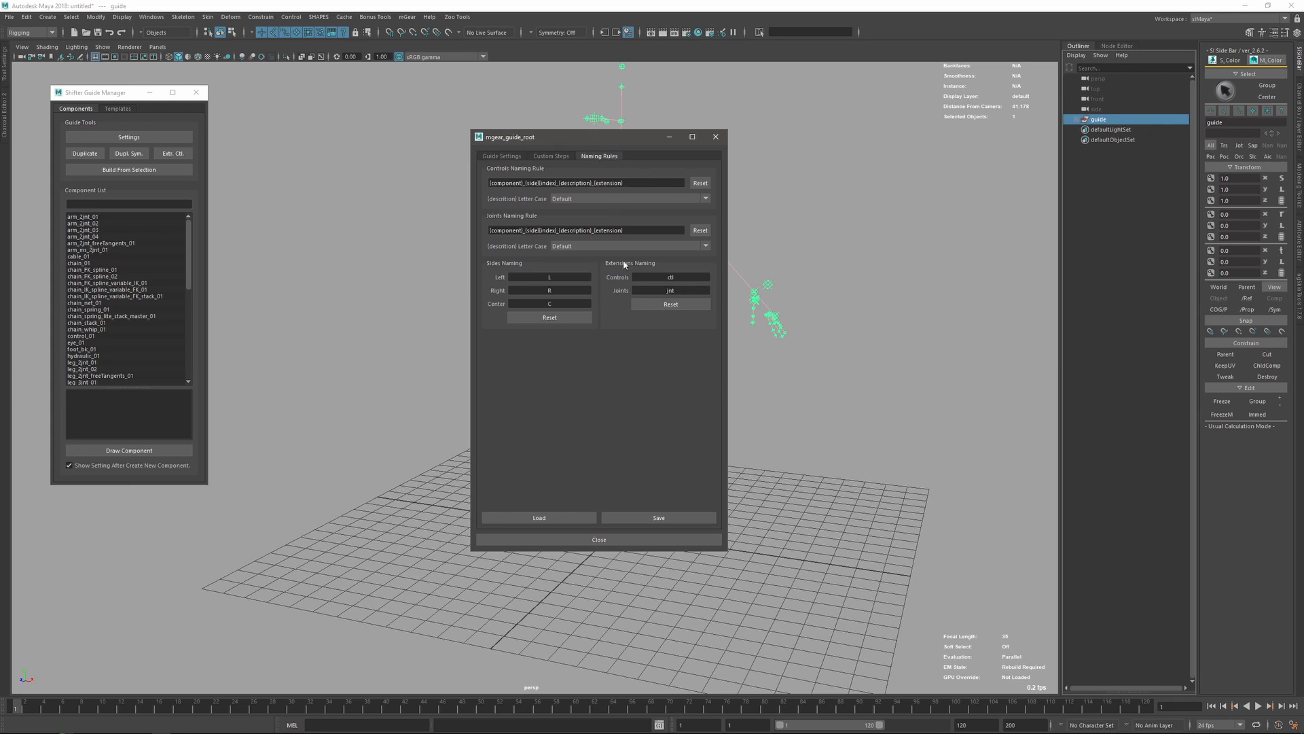
mouse_move(587, 153)
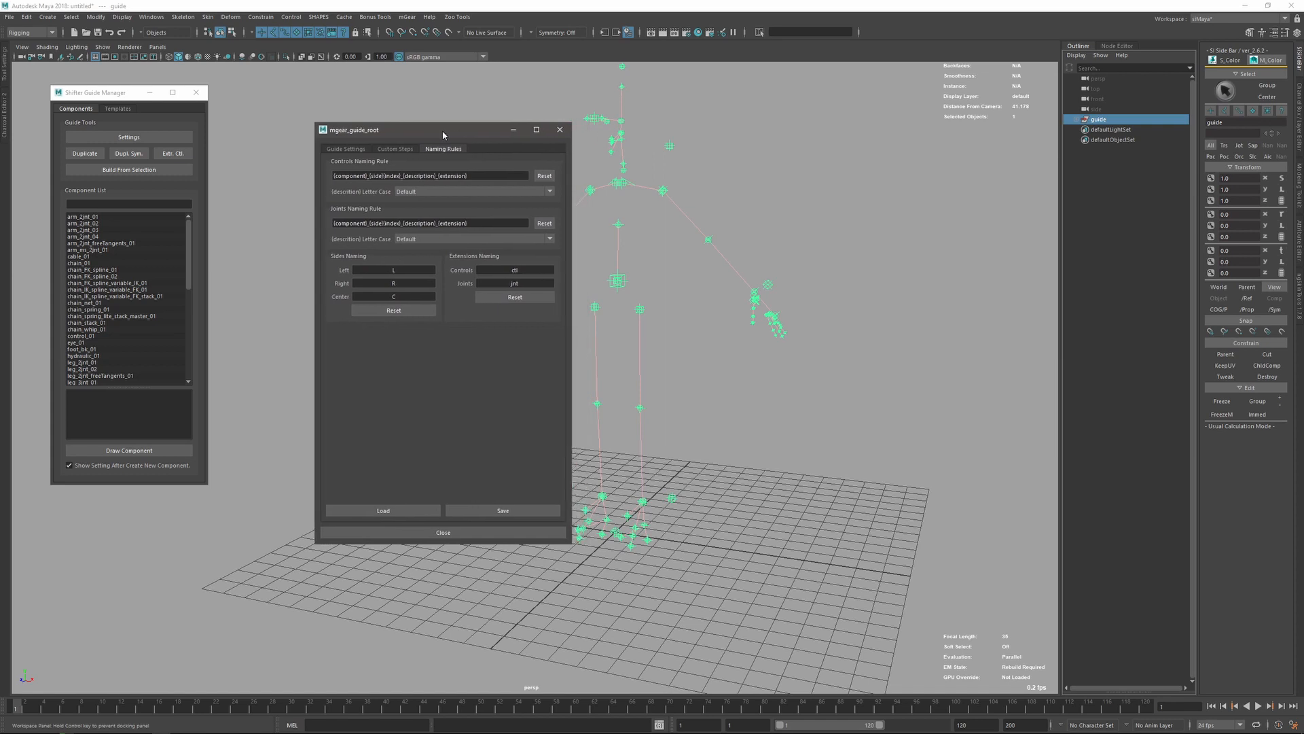
mouse_move(720, 348)
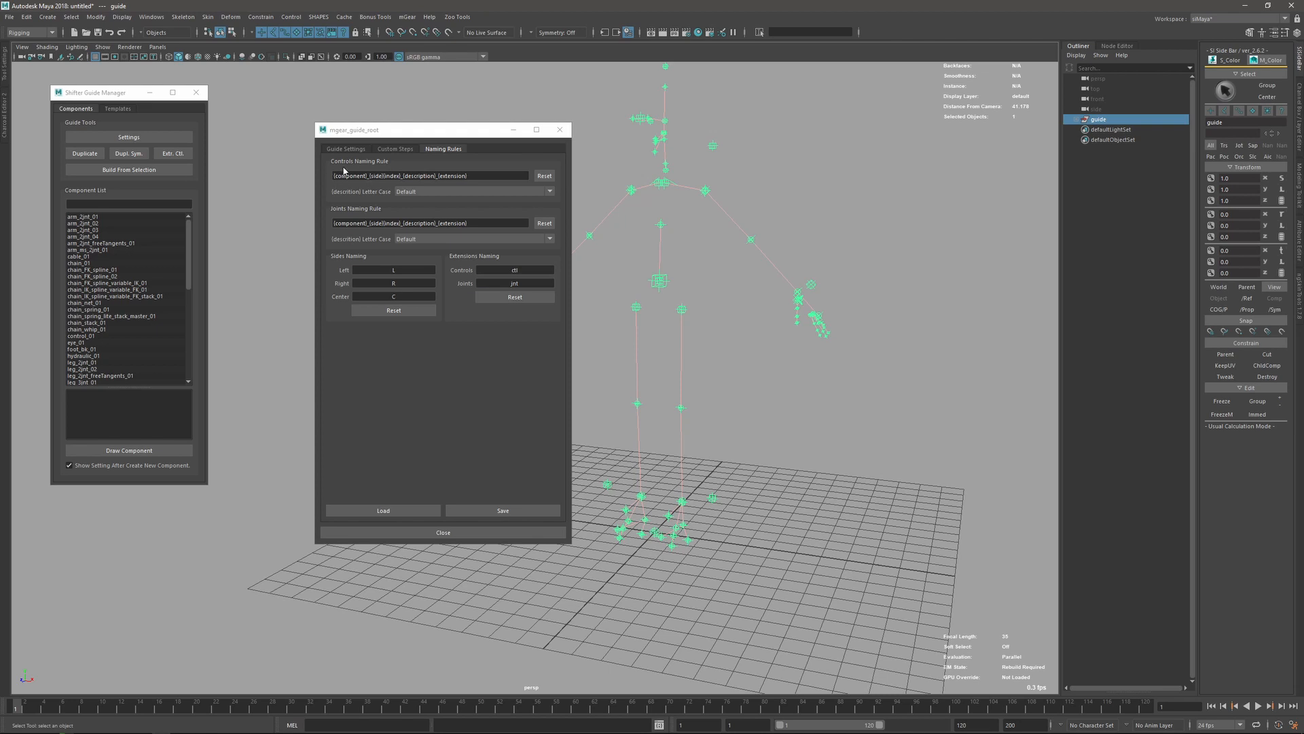
mouse_move(358, 197)
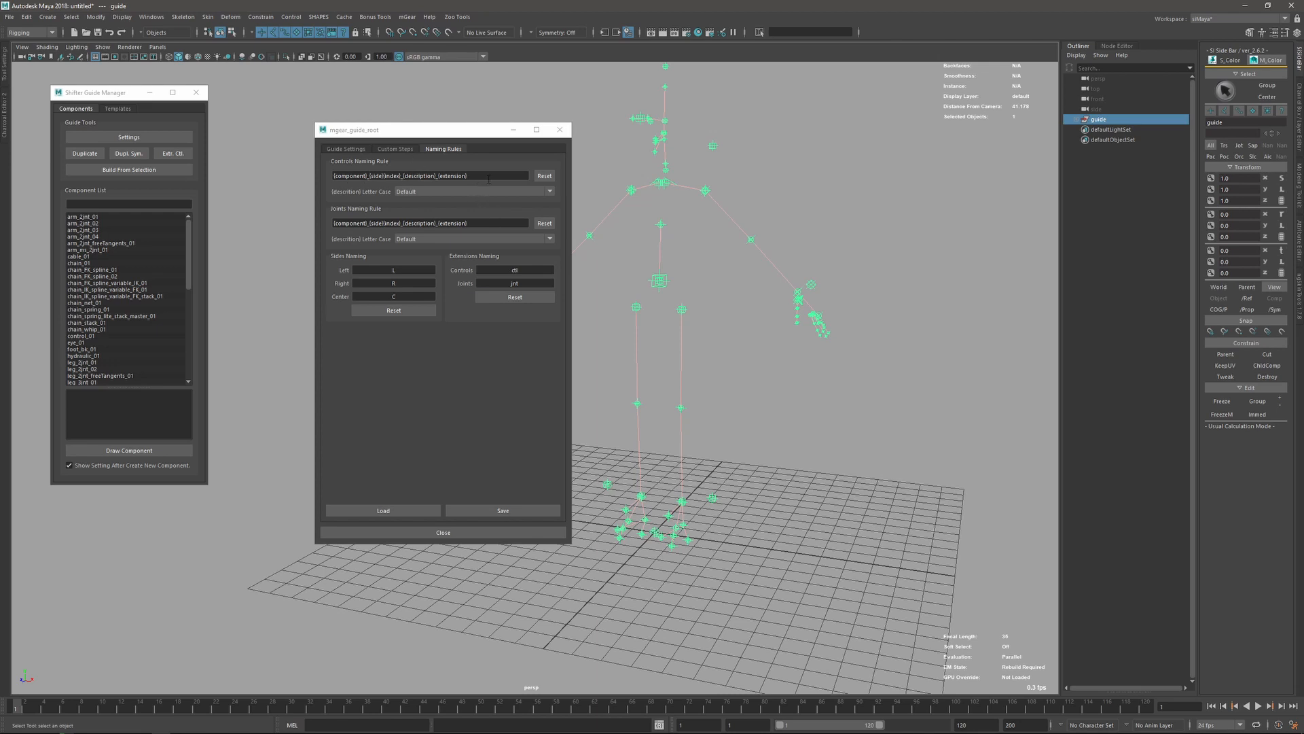
mouse_move(750, 245)
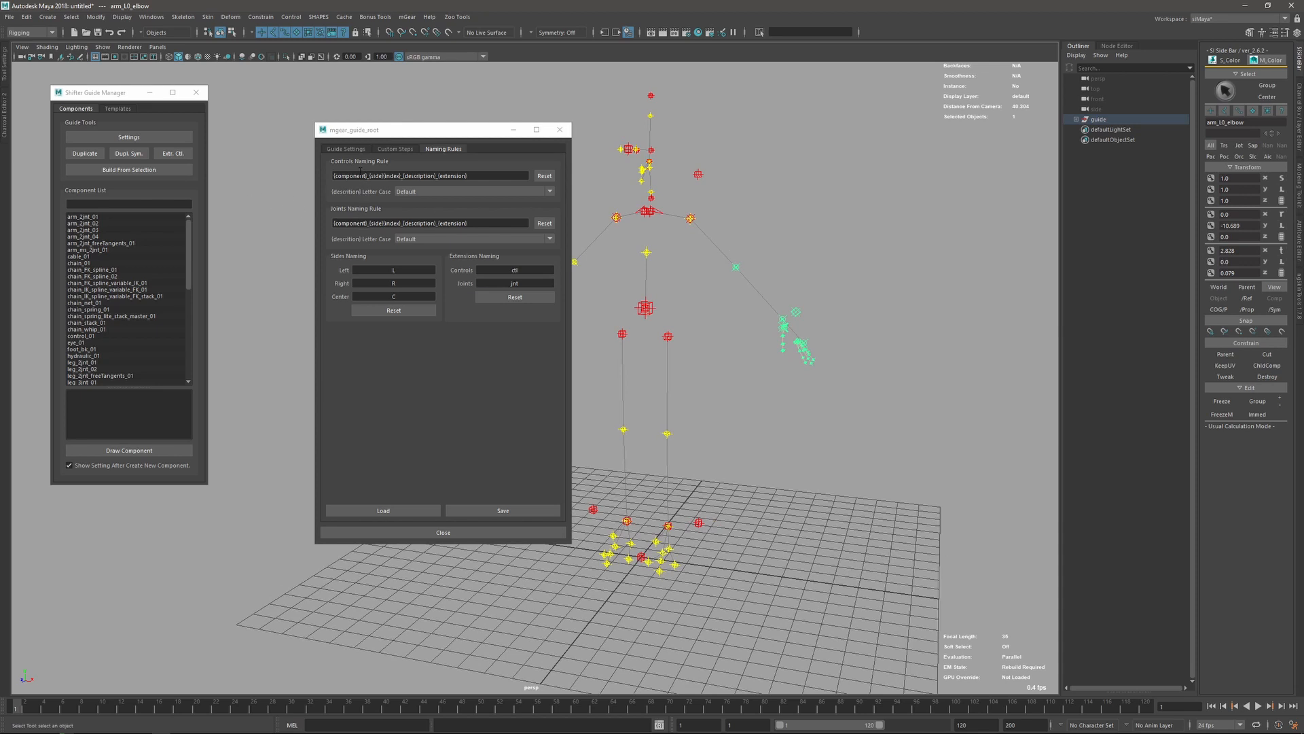
mouse_move(381, 172)
type("r")
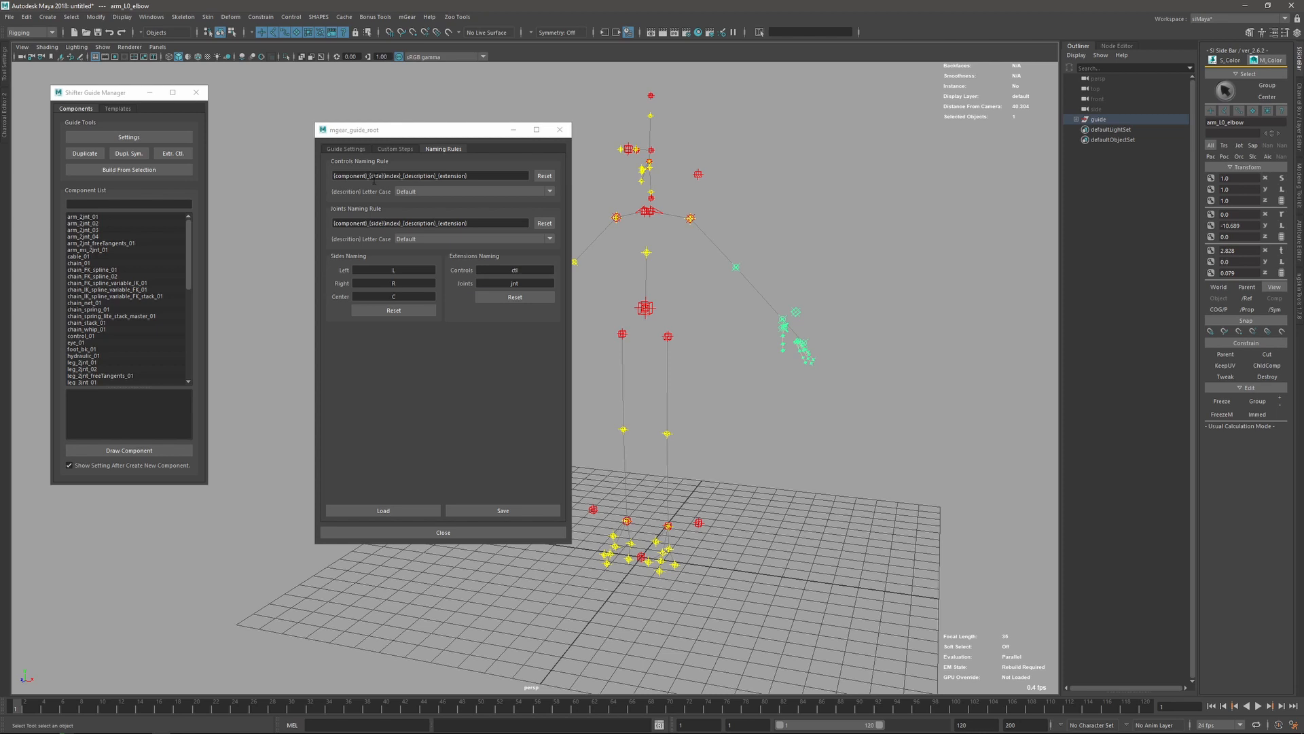
mouse_move(299, 206)
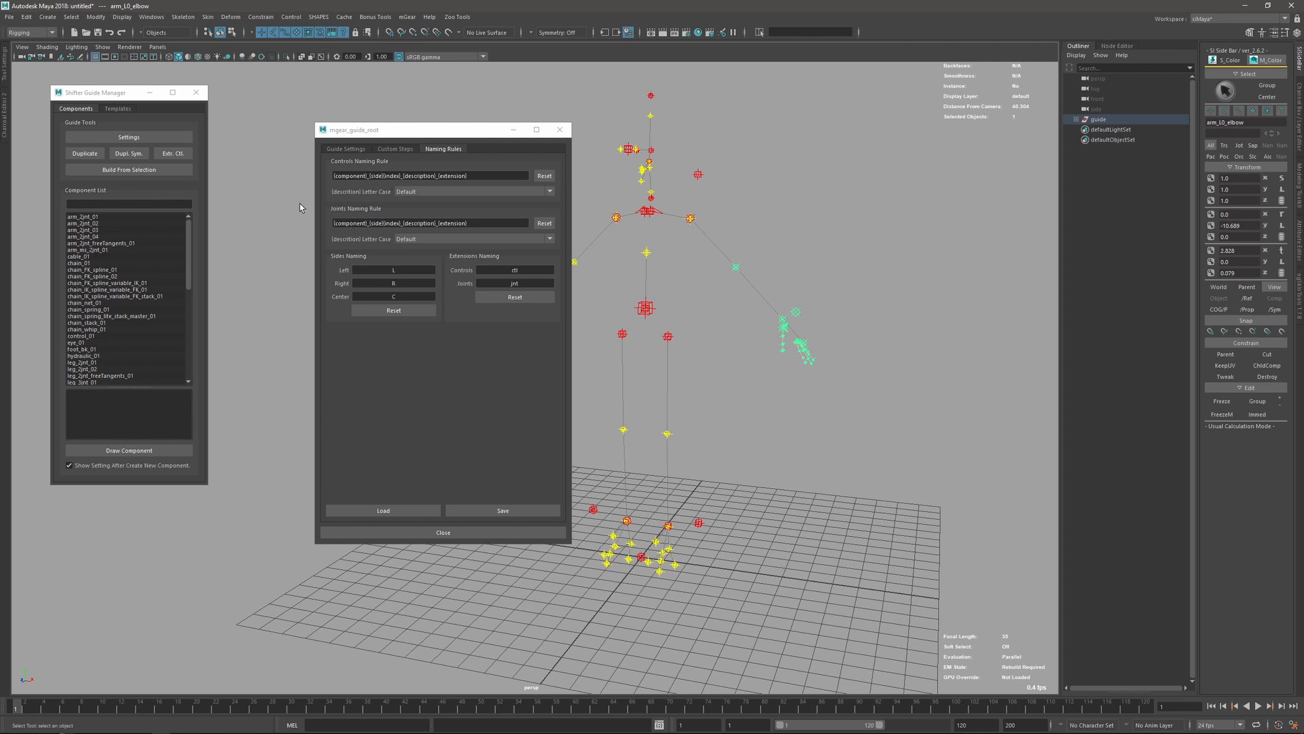
mouse_move(378, 220)
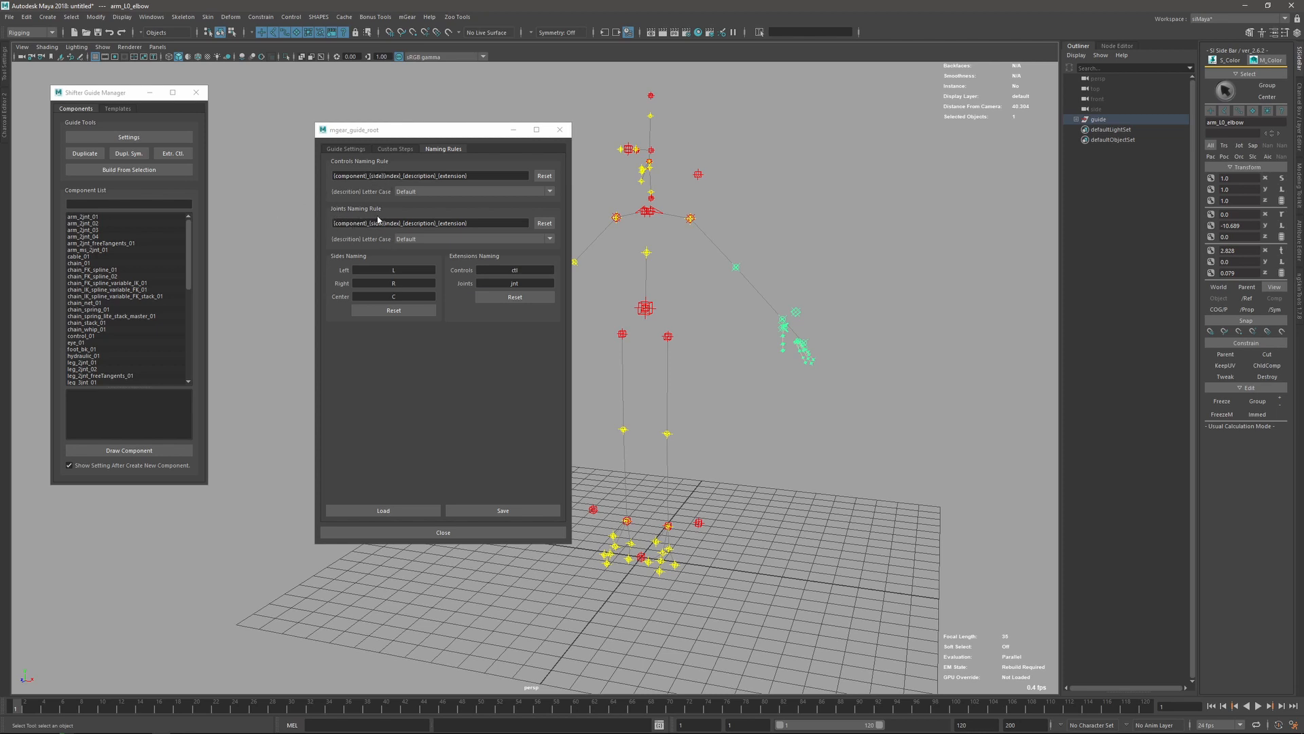
mouse_move(430, 198)
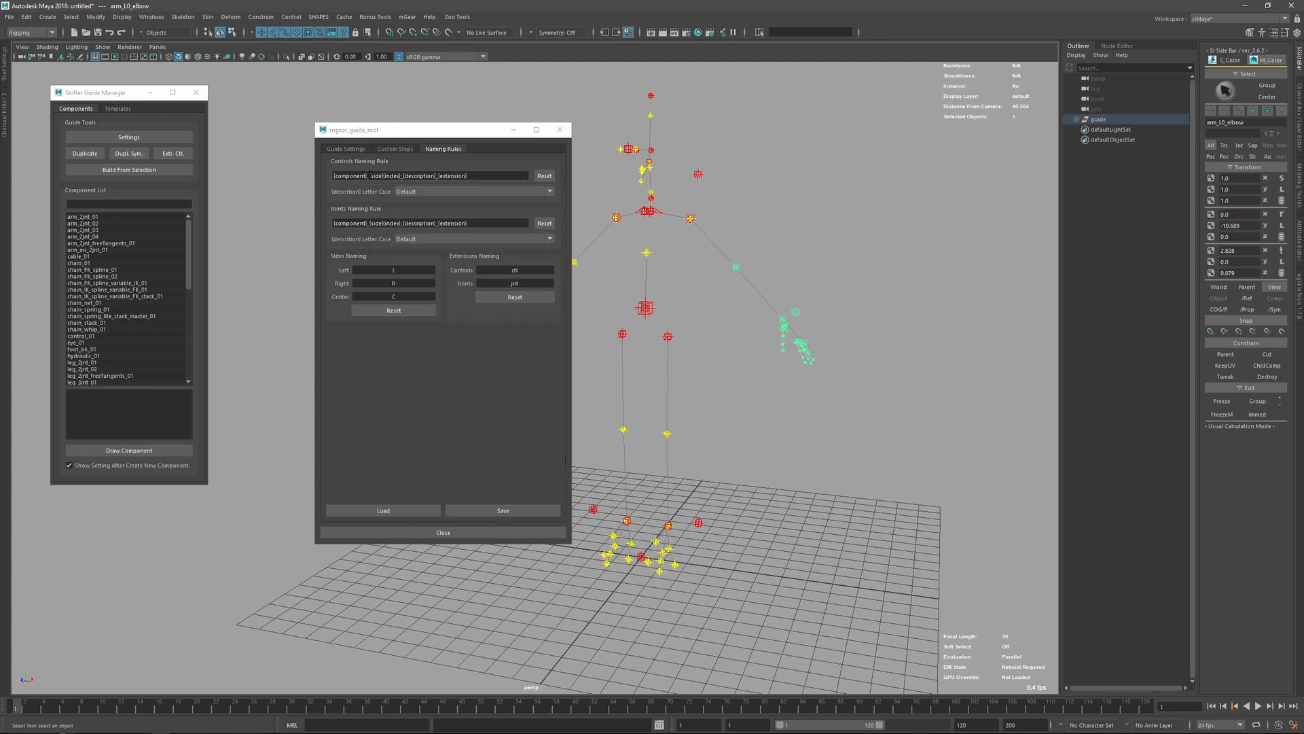
Reorder the controls rule to start with {extension}, set extension CONTROL, and clear the Sides Center label.
left_click_drag(416, 129, 396, 124)
type("{extension}_")
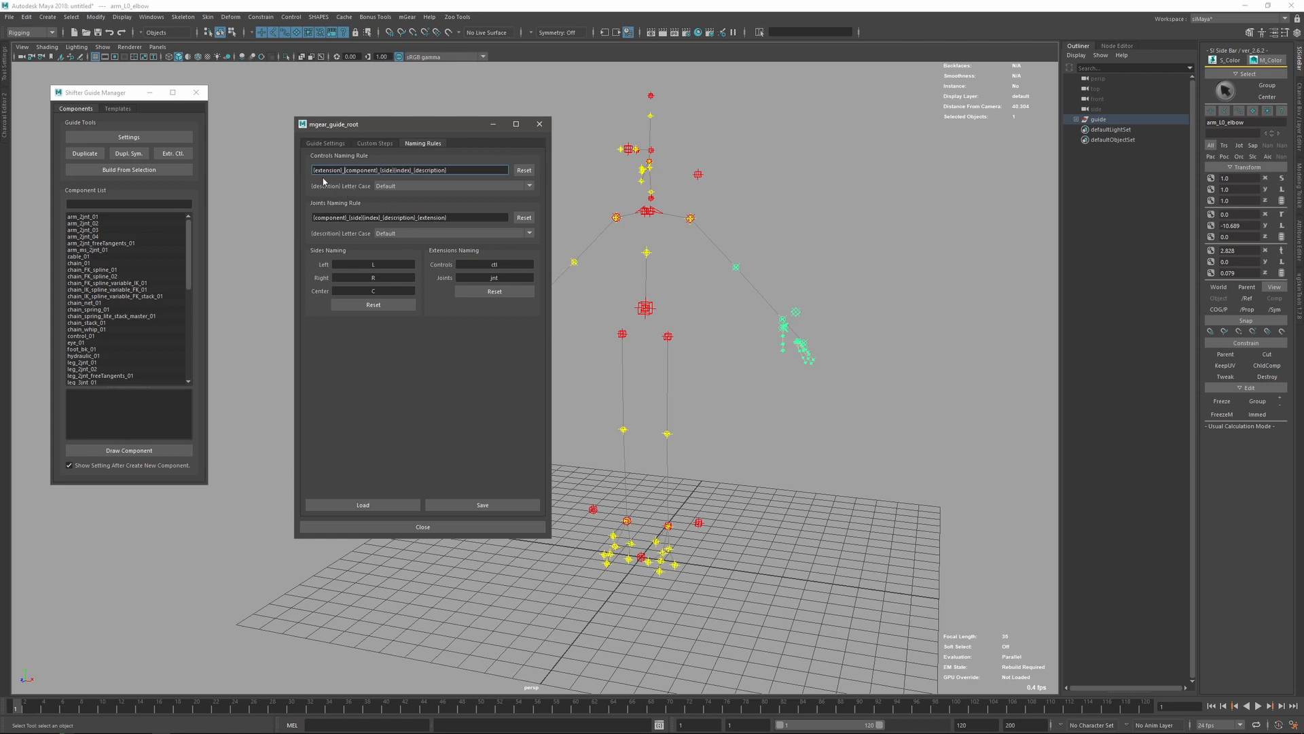
mouse_move(436, 258)
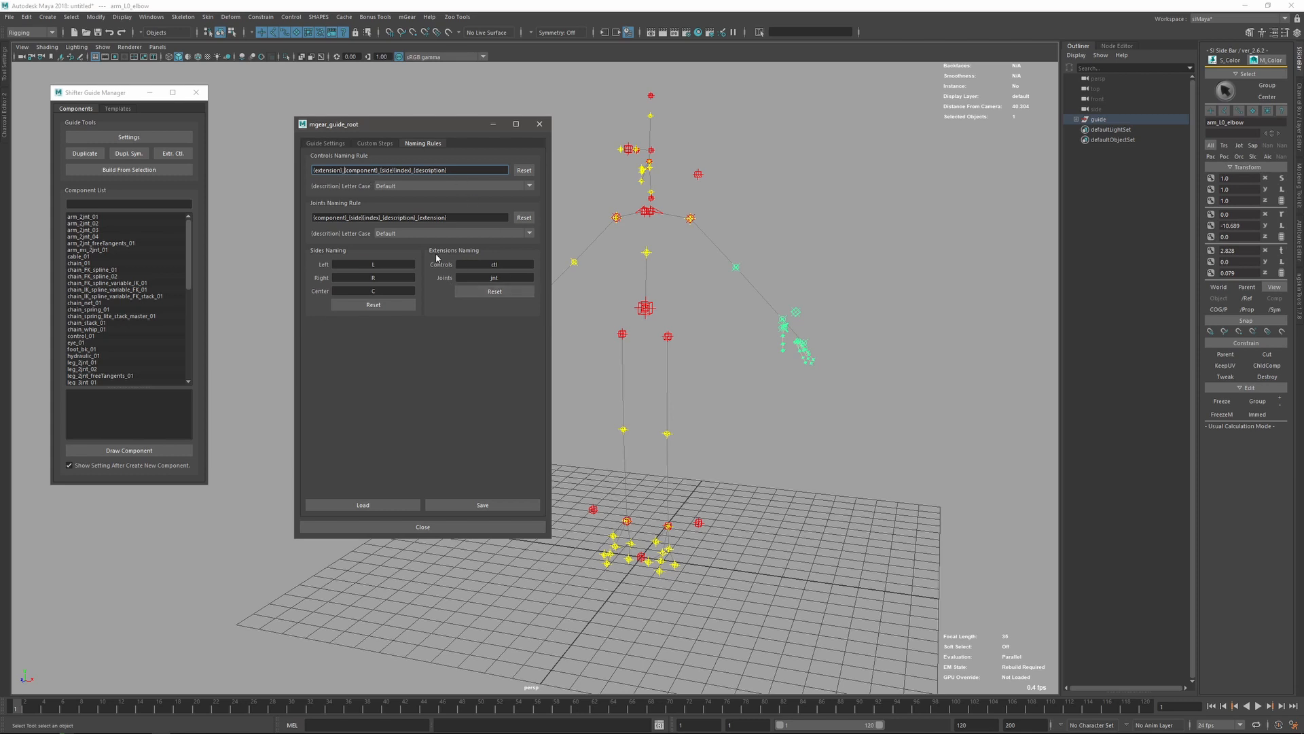
mouse_move(453, 268)
type("CONTROL")
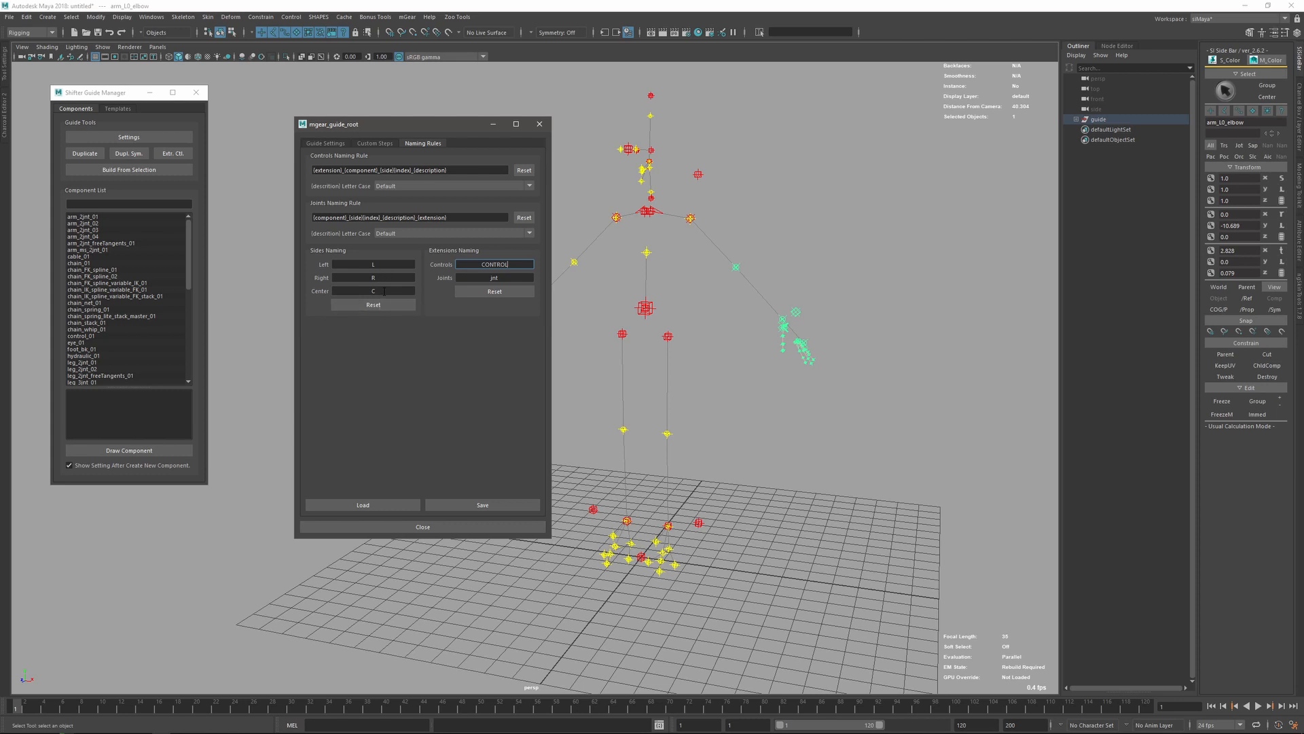
triple_click(372, 290)
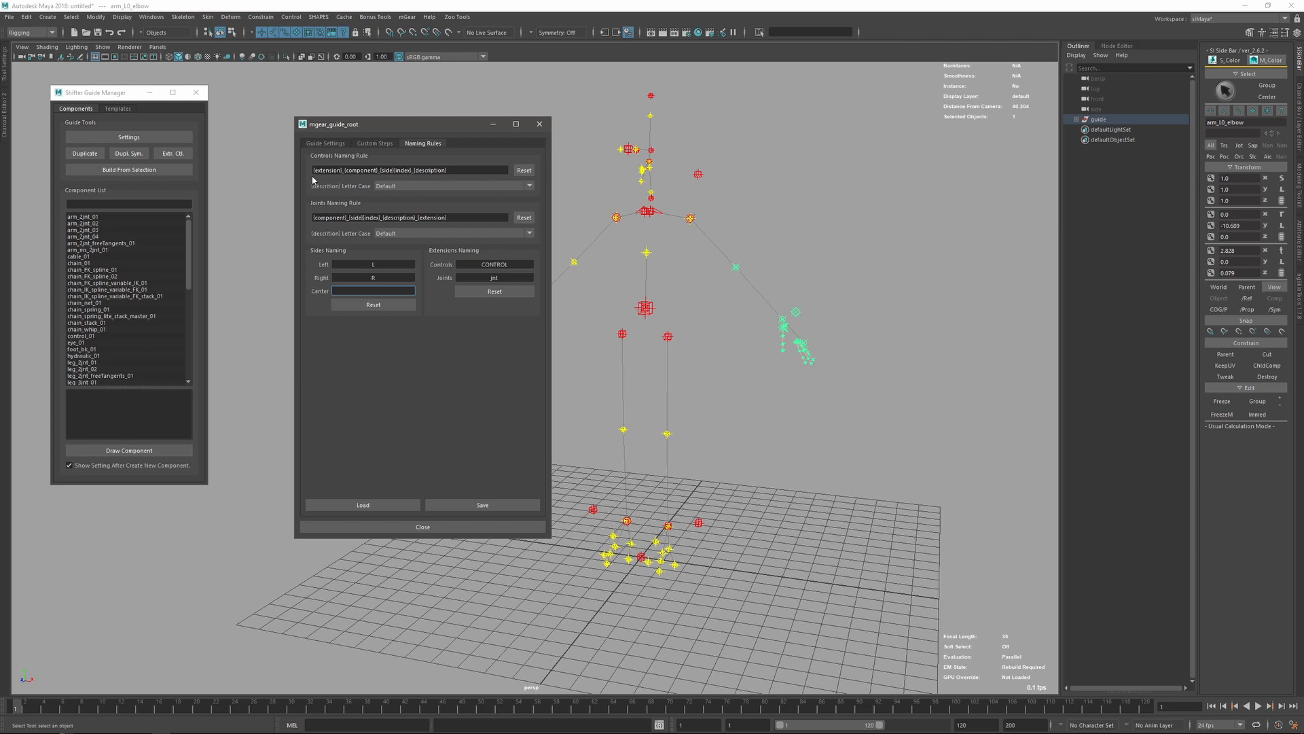
mouse_move(313, 179)
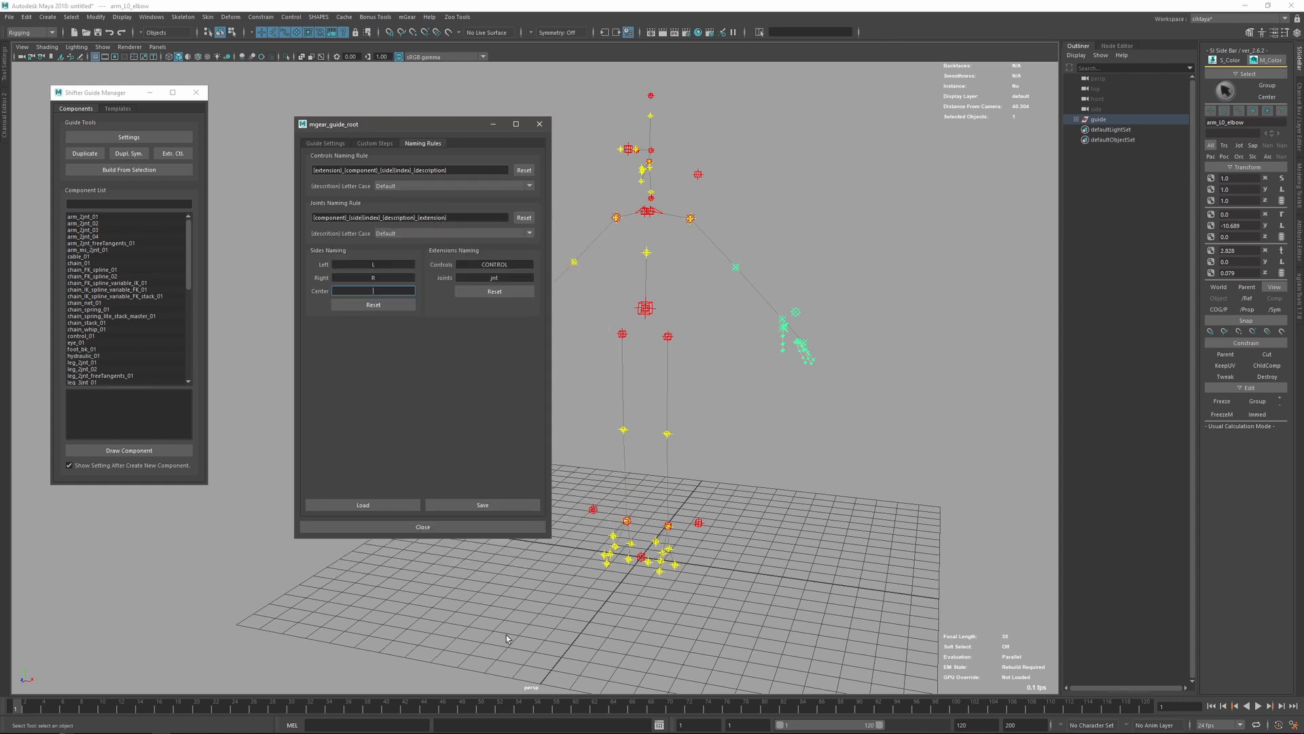
left_click(751, 247)
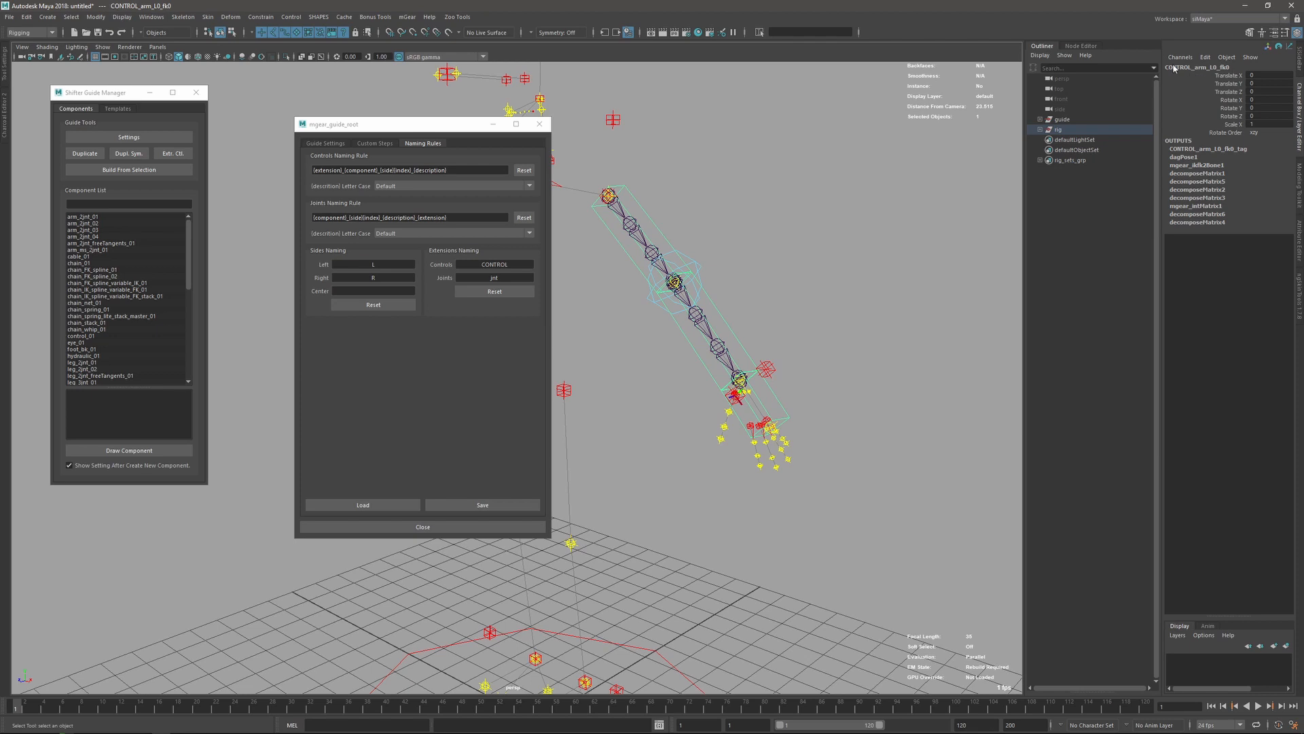
mouse_move(1198, 73)
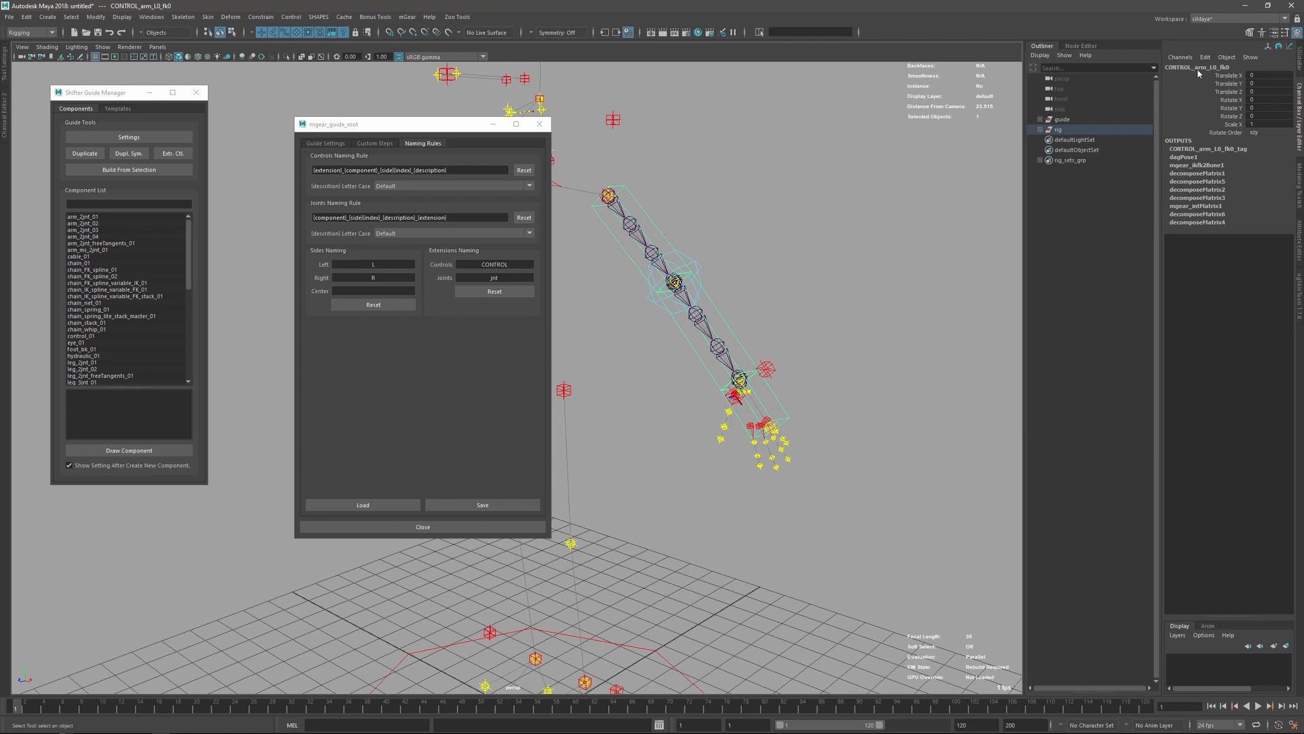
left_click(1046, 129)
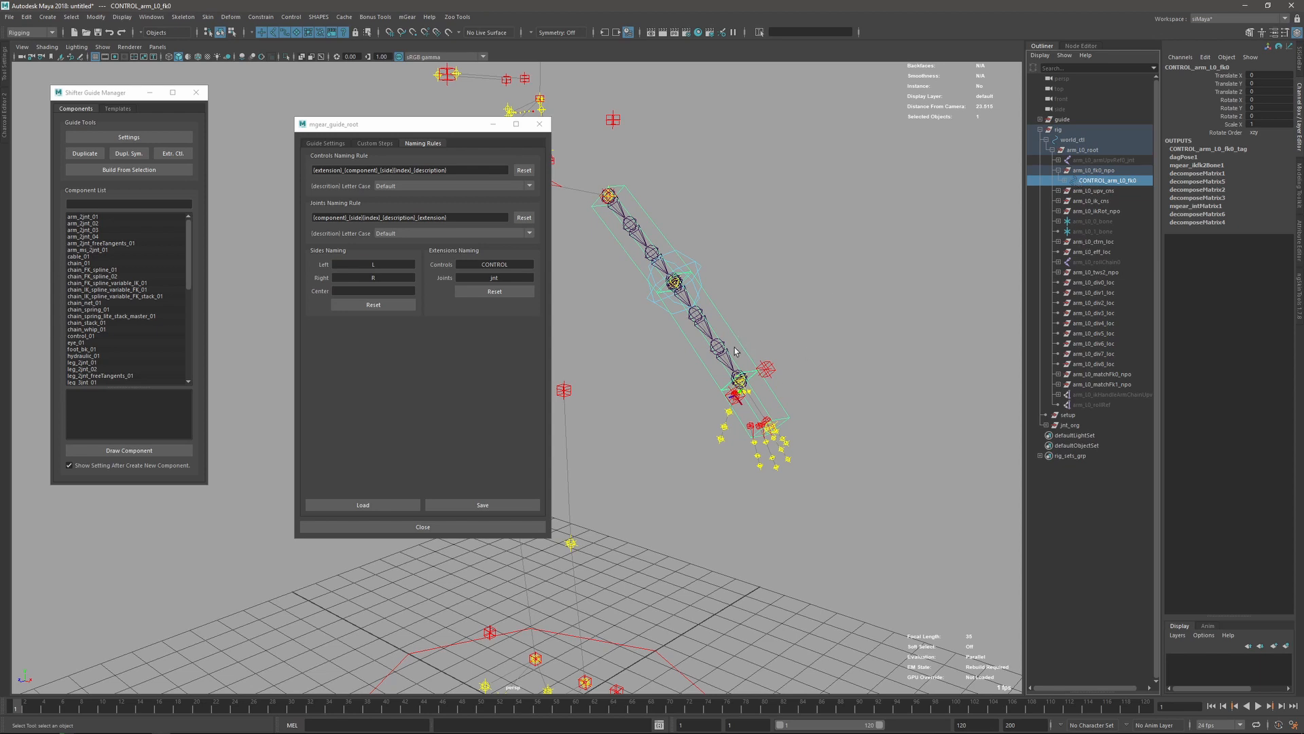
left_click(1121, 201)
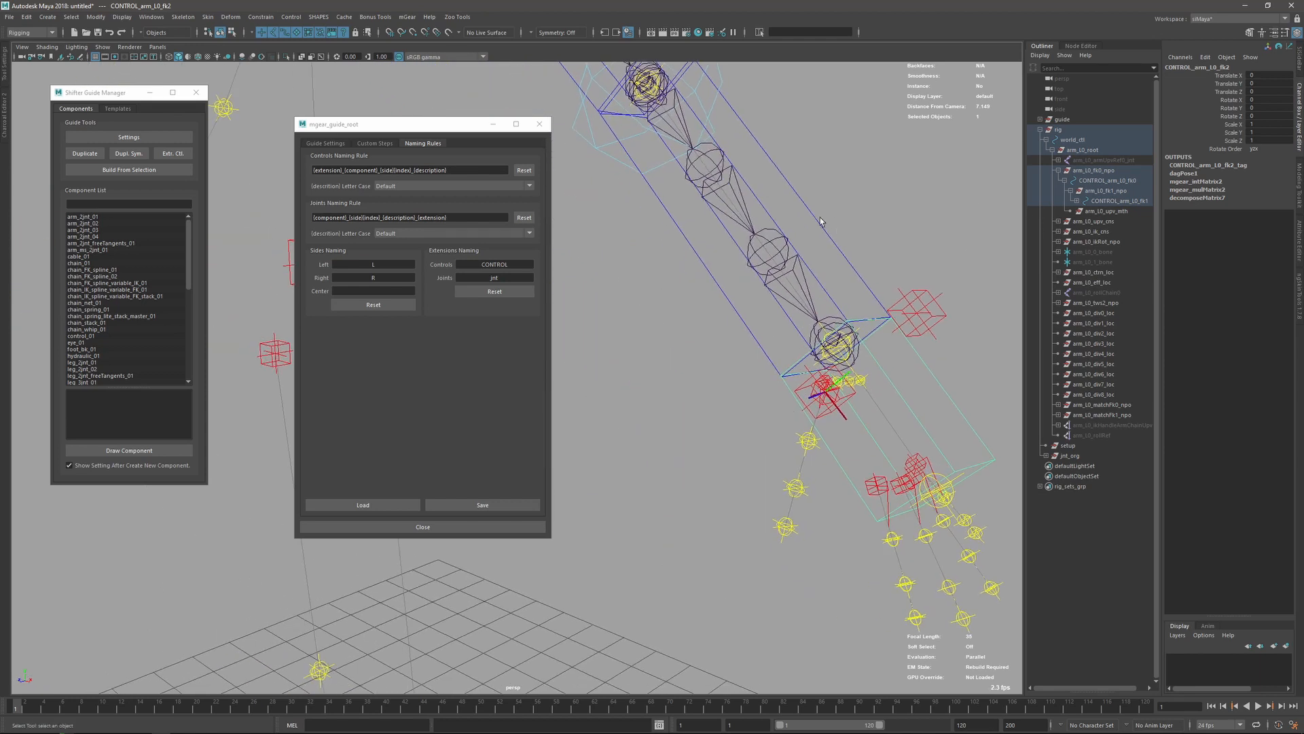
left_click(1119, 201)
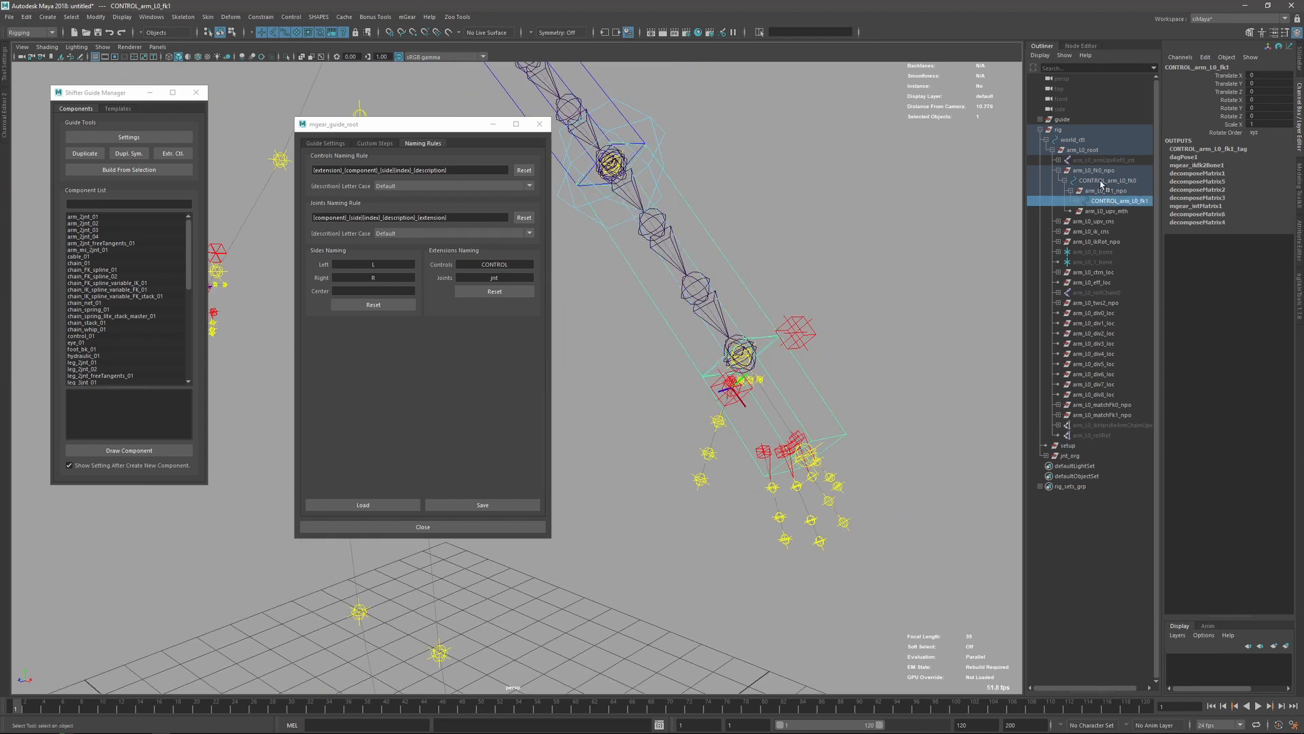
left_click(1106, 201)
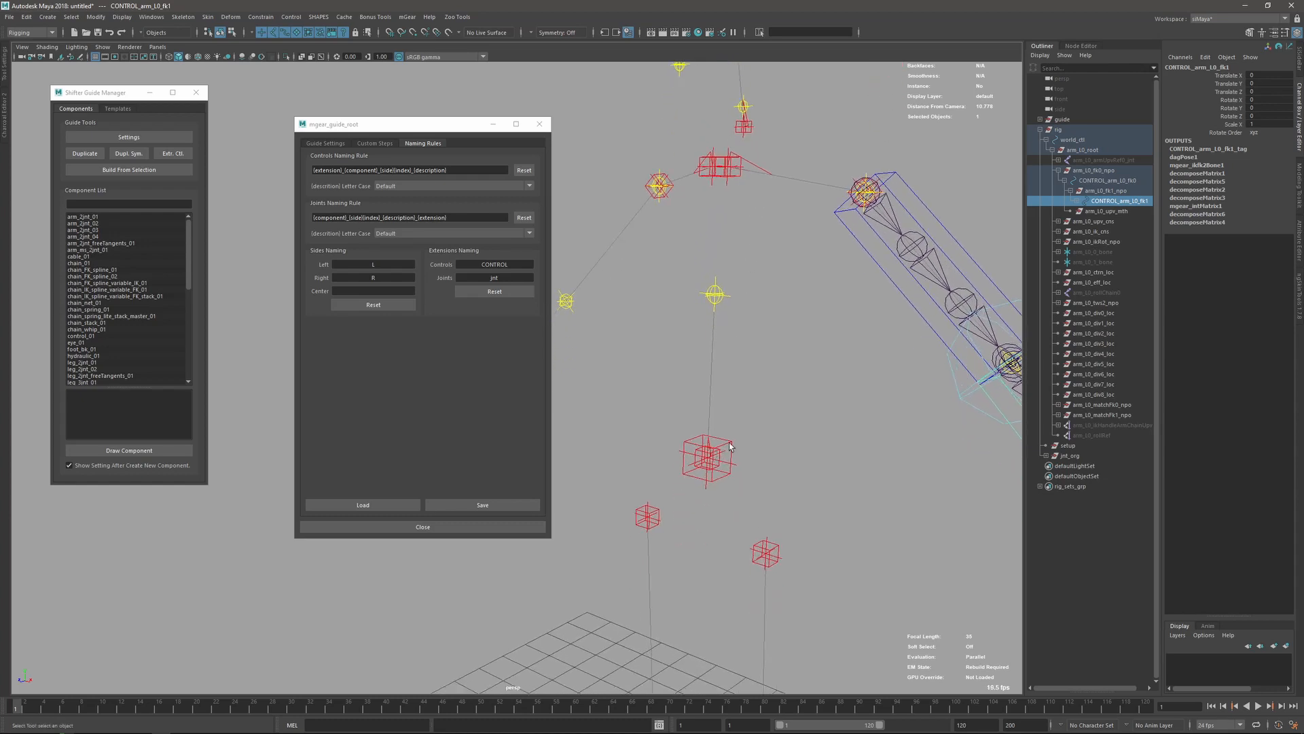
Build a spine rig from body_C0_root, giving controls like CONTROL_spine_0_fk2, and dismiss the build log.
left_click(1063, 120)
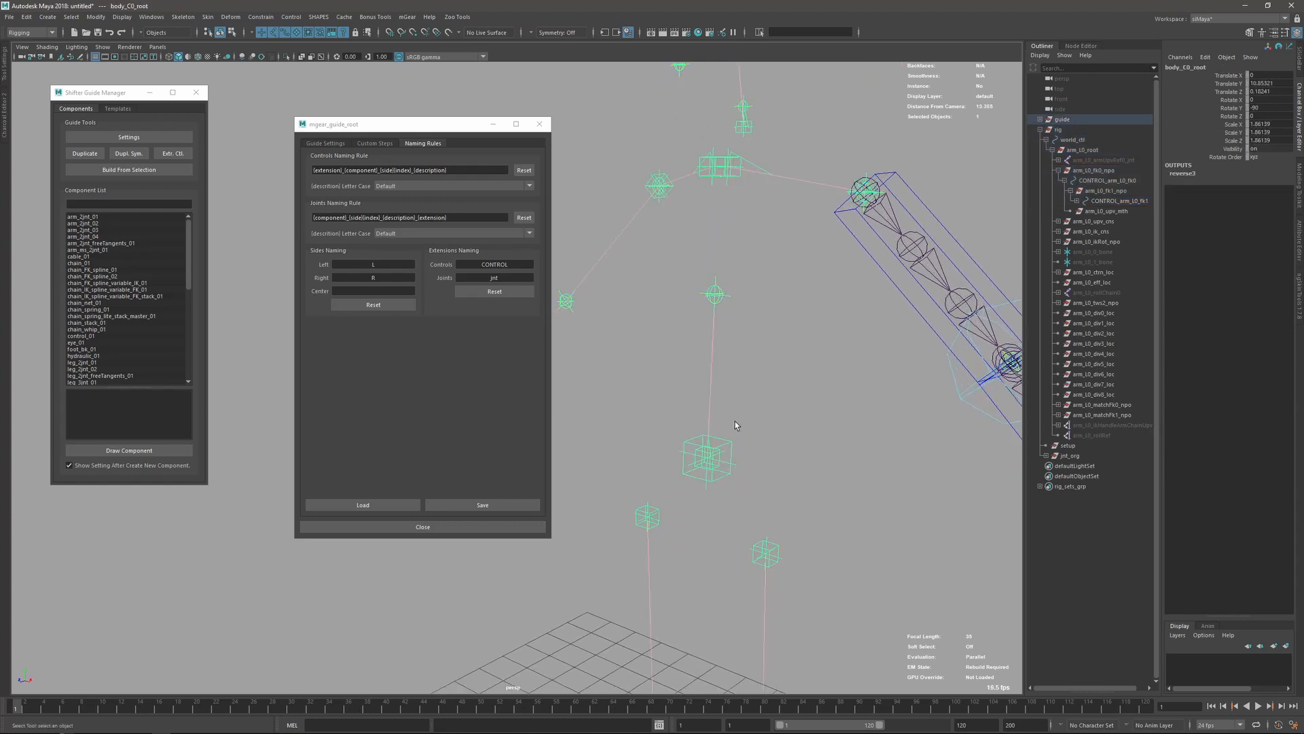
left_click(707, 458)
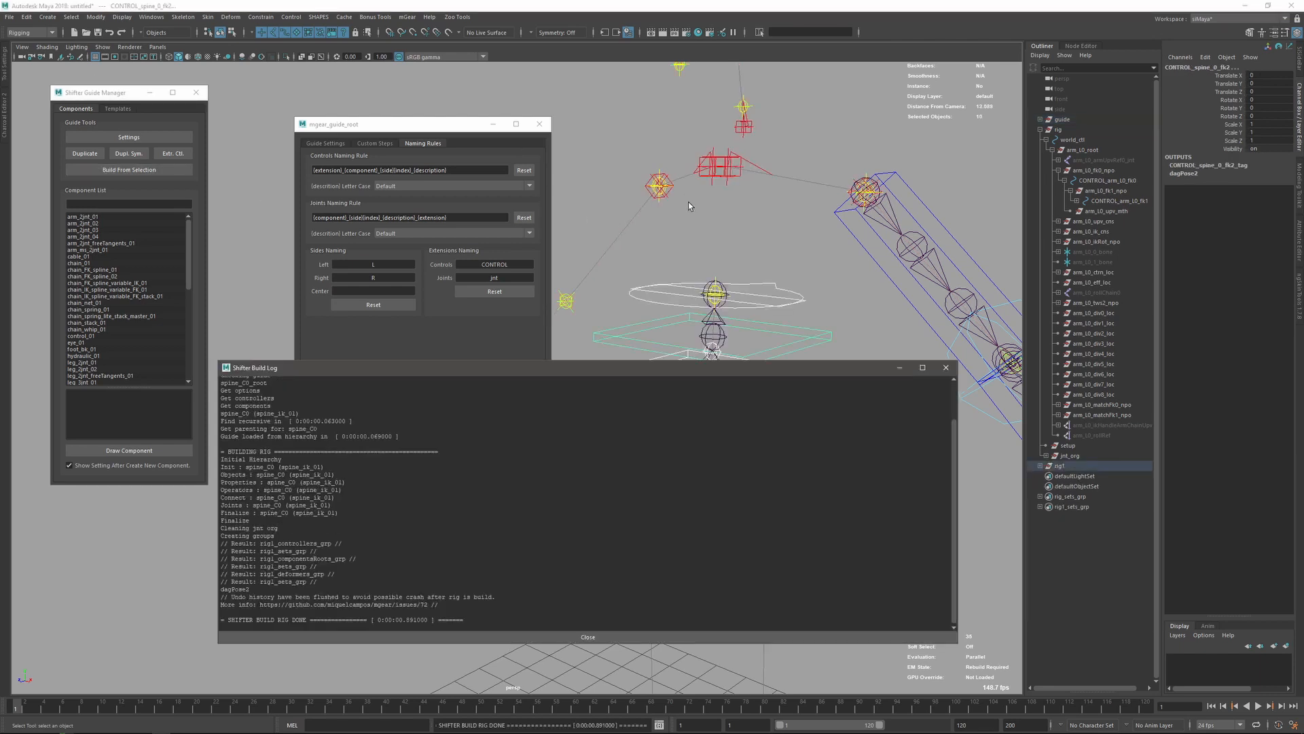
left_click(946, 367)
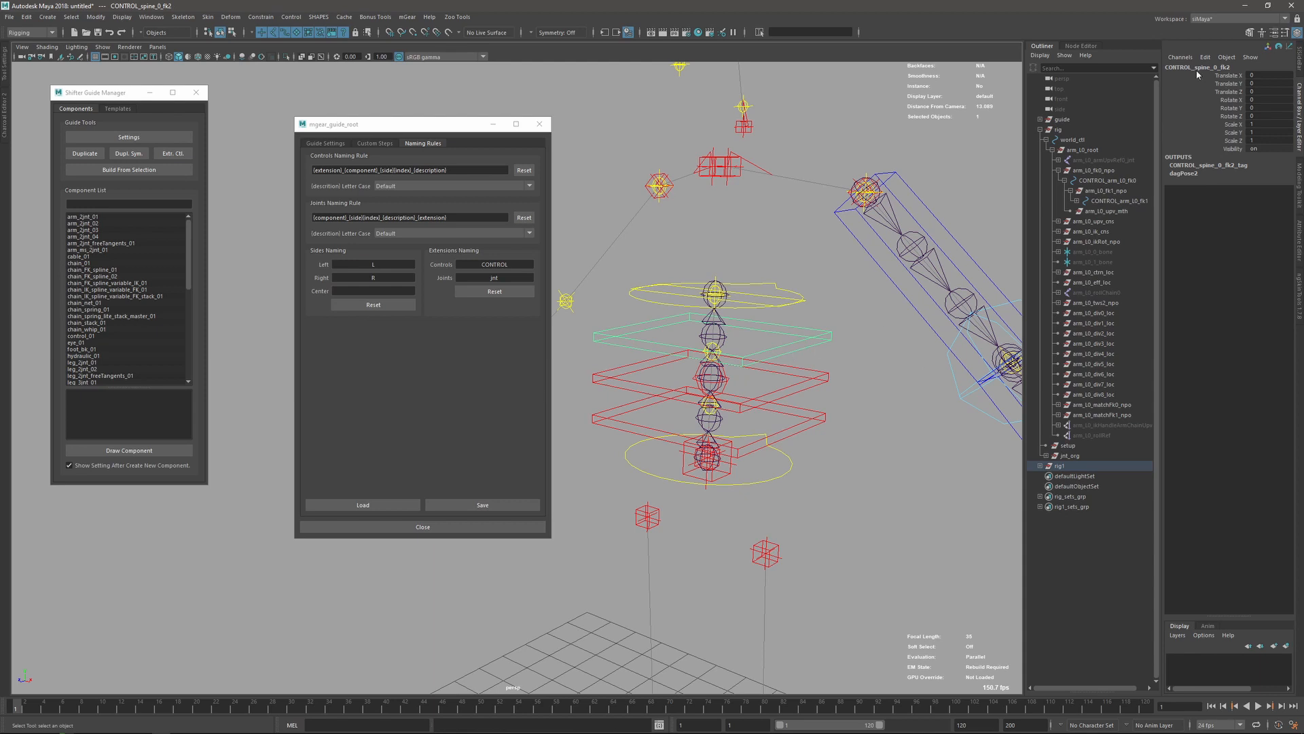
mouse_move(1213, 74)
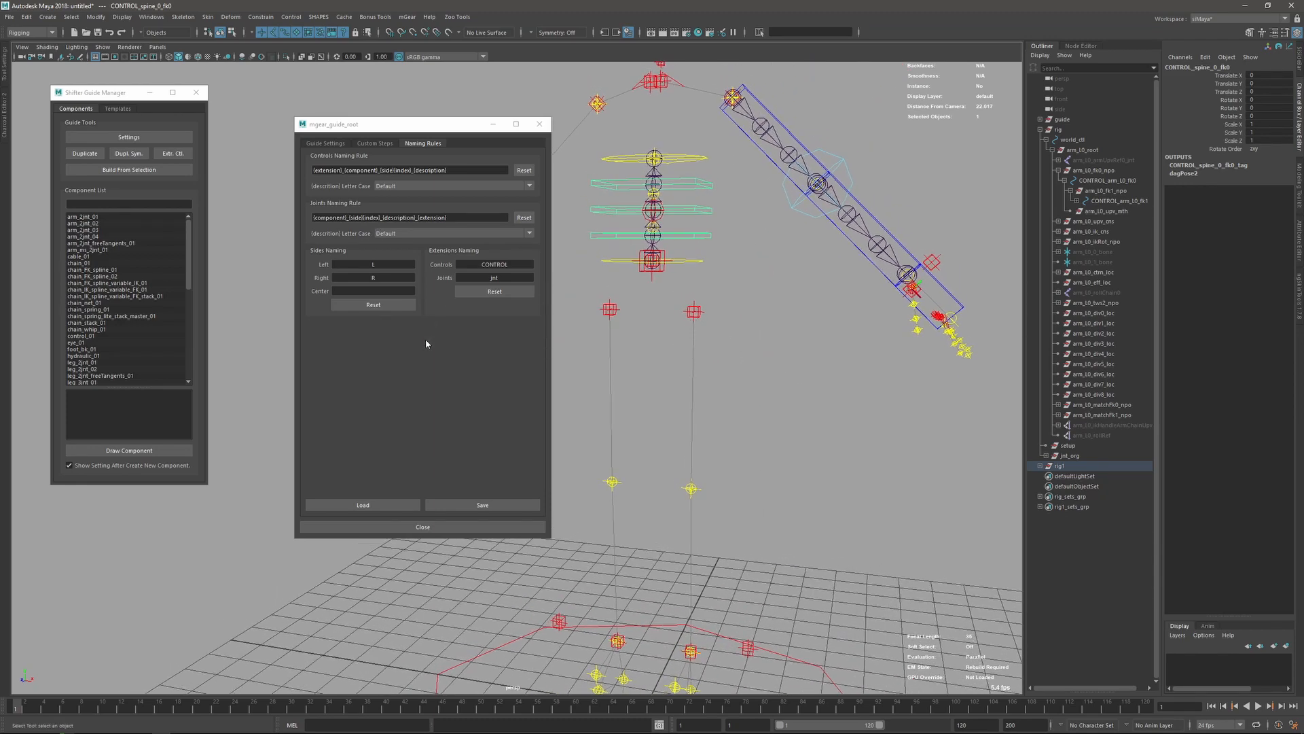
Append _awesome_bone to the Joints Naming Rule and select the arm_L0_elbow guide for rebuilding.
left_click(408, 217)
type("_awesome")
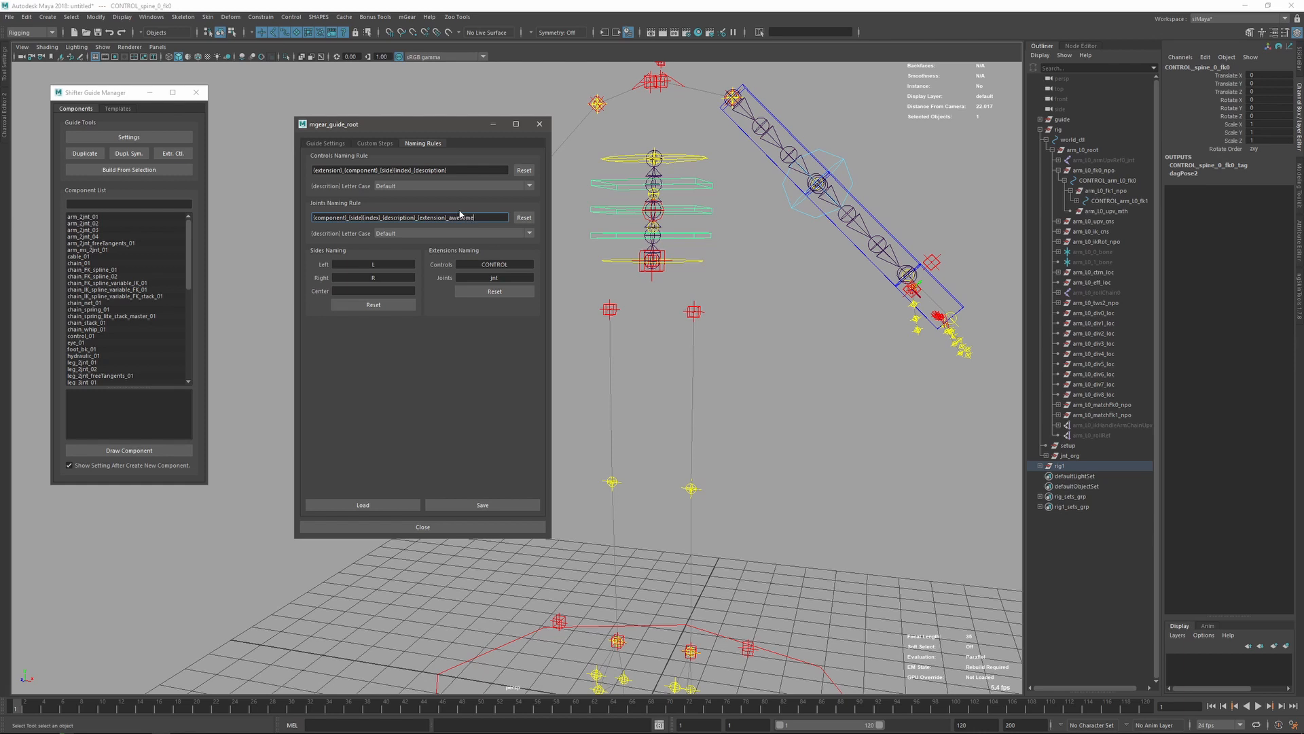
type("_bone")
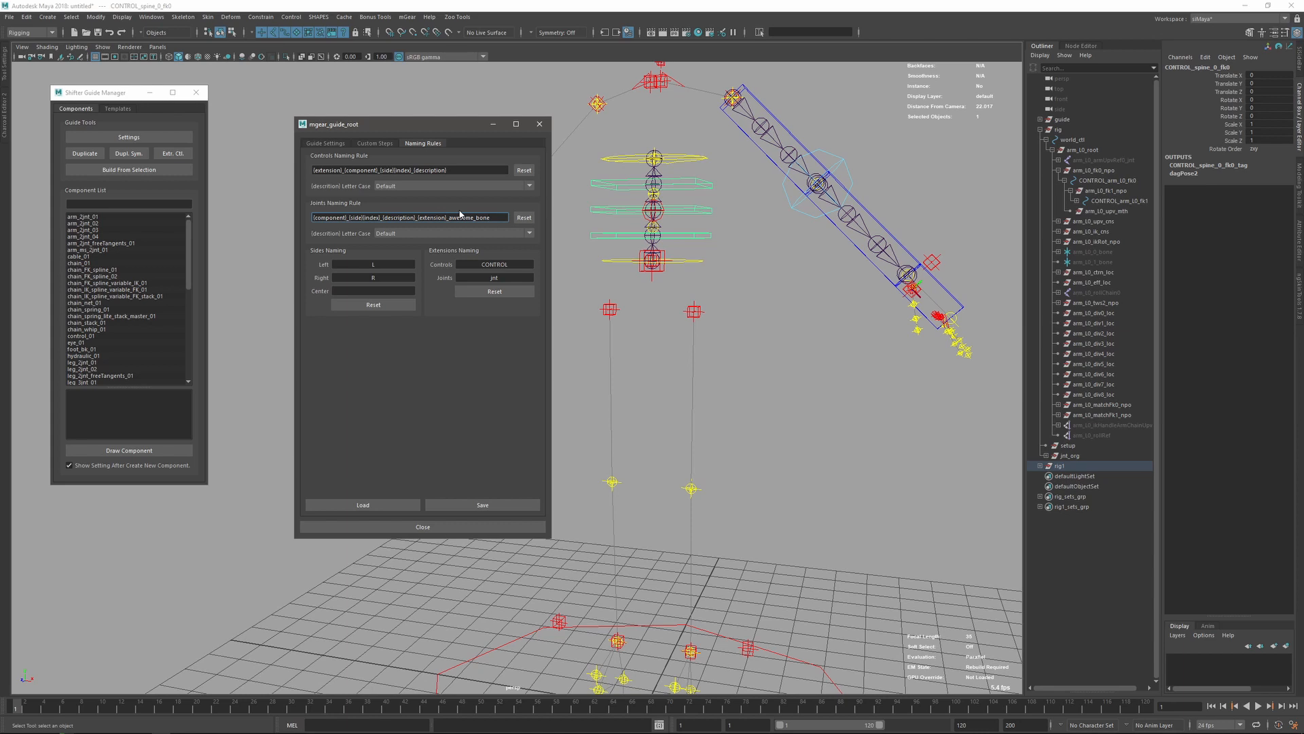
mouse_move(750, 191)
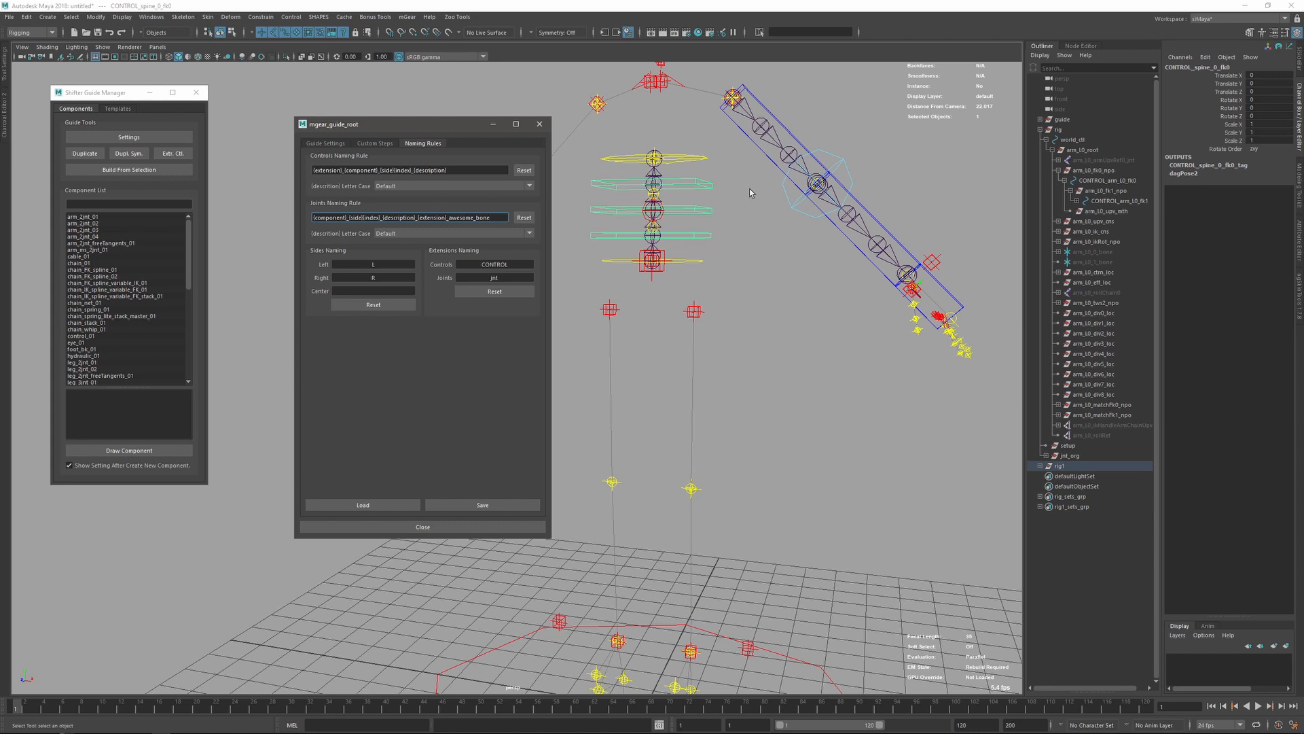
mouse_move(677, 235)
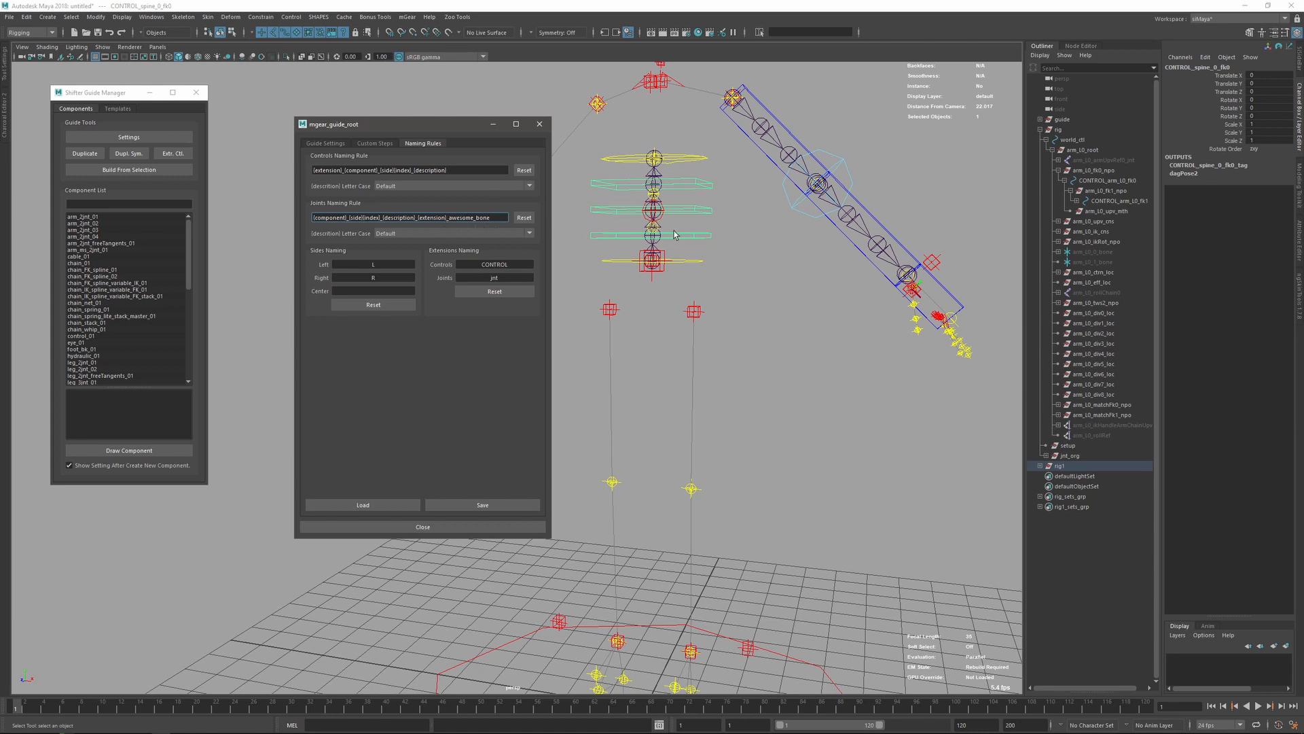
left_click(1062, 129)
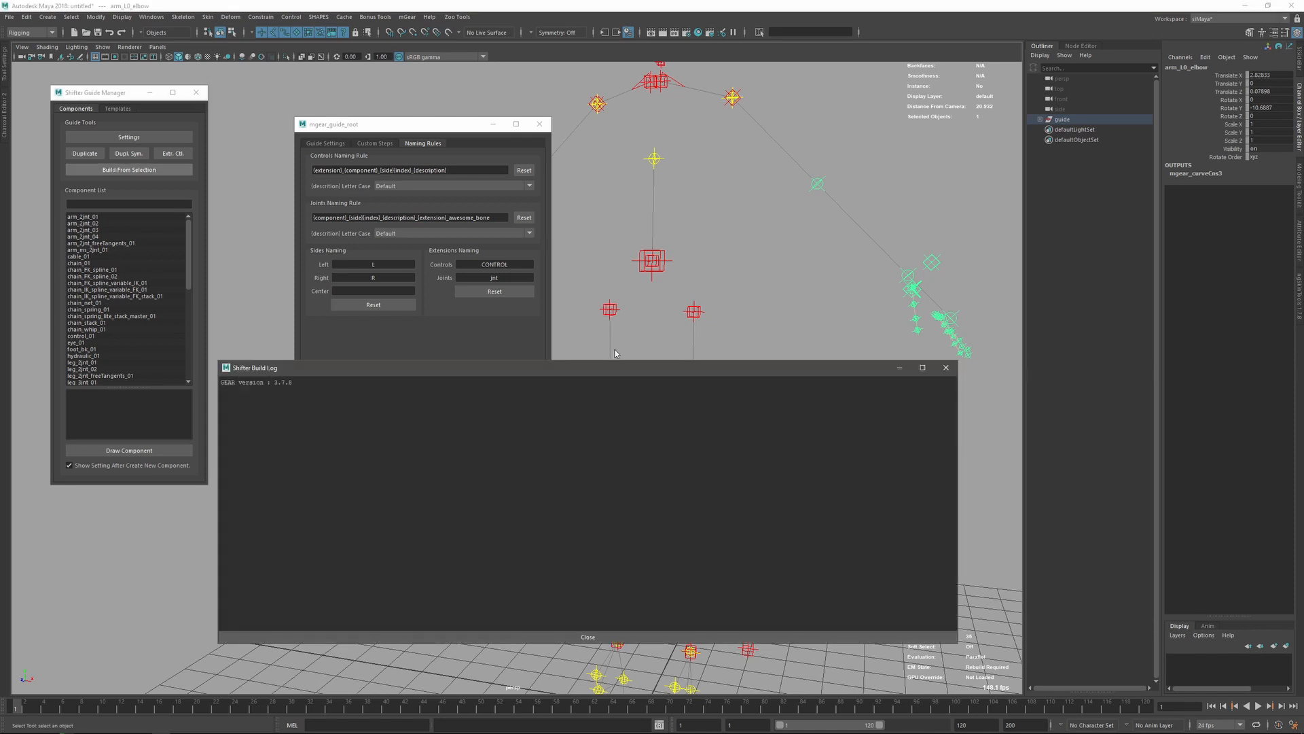
Check a rebuilt joint named arm_L0_0_jnt_awesome_bone, set the joint extension to jnt_awesome_bone and clear the joints rule.
left_click(129, 170)
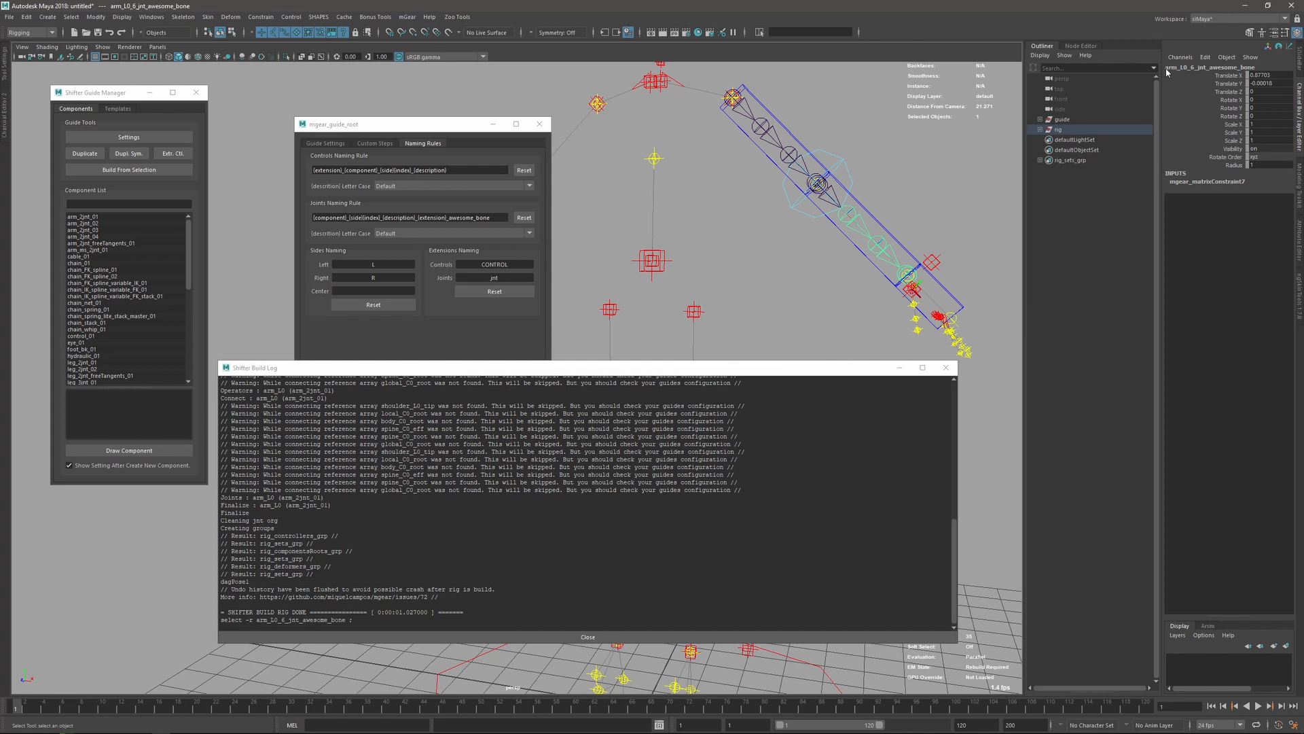
mouse_move(1214, 75)
type("_awesome_bone")
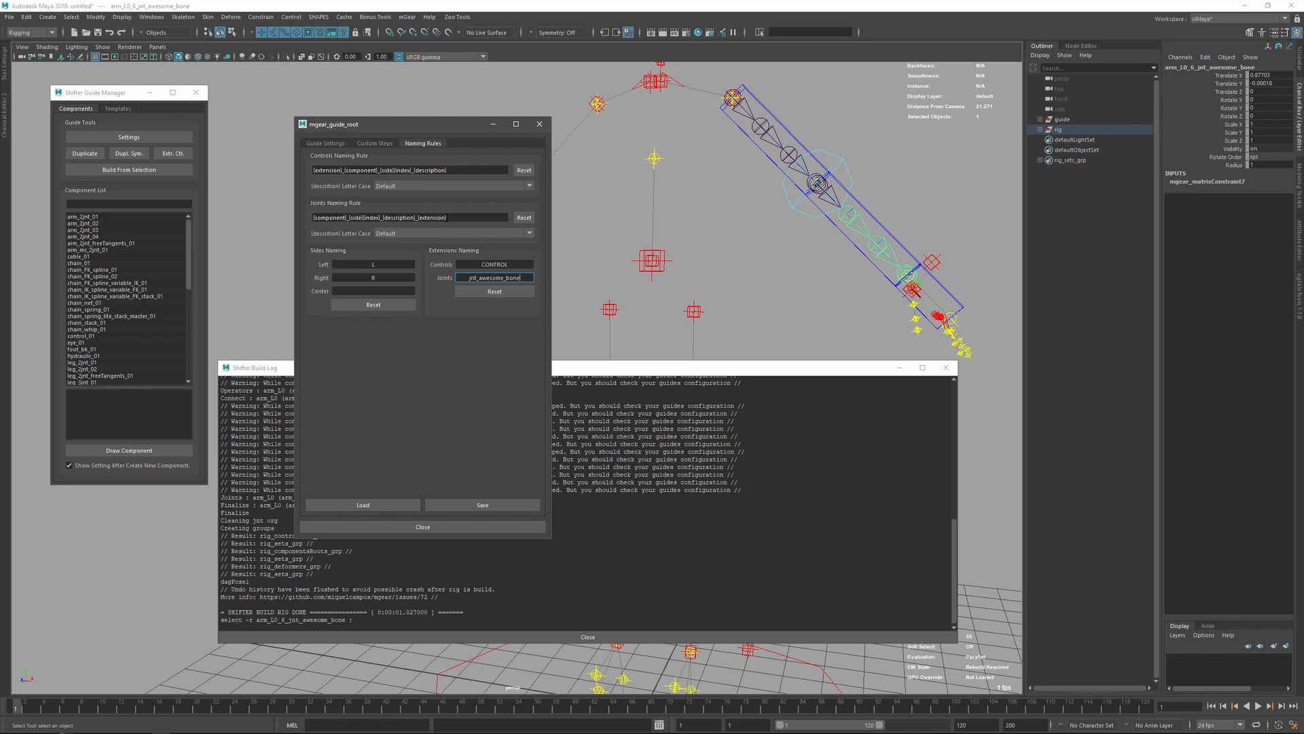
double_click(431, 218)
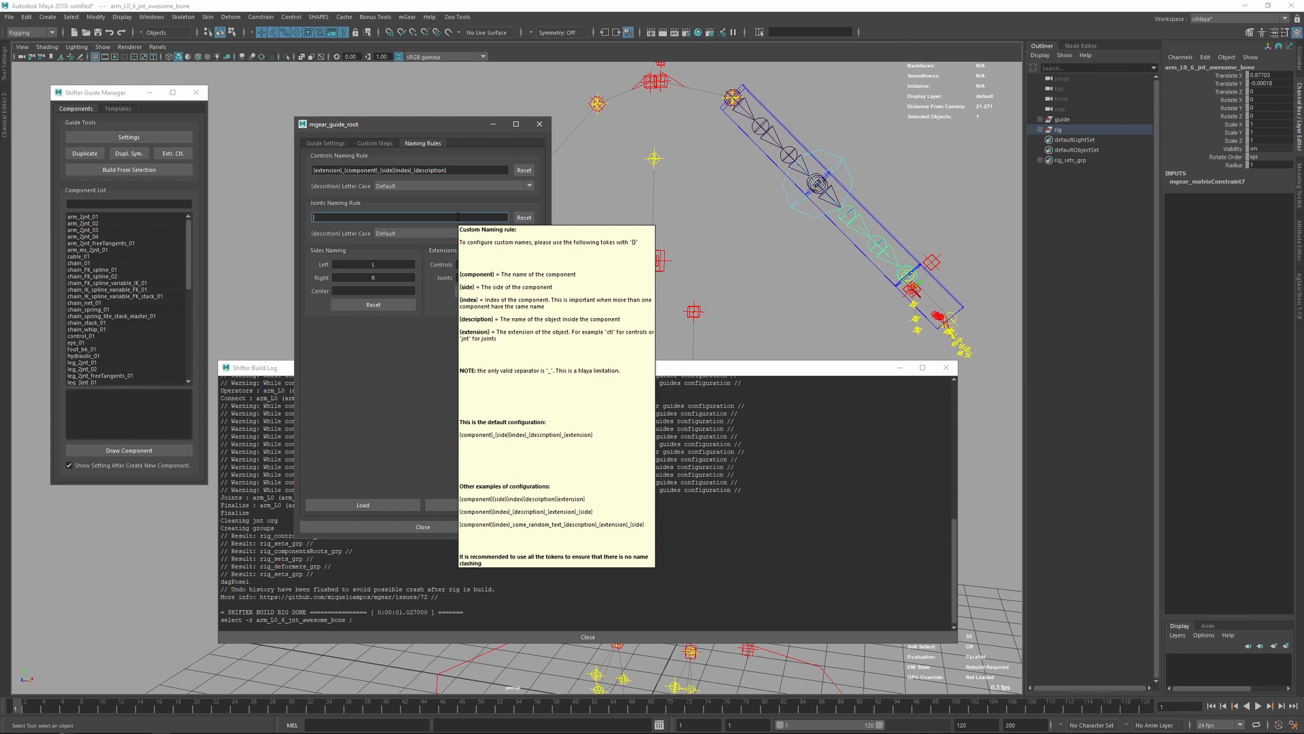
Make the Joints Naming Rule just the word bone and start another arm build.
type("bones")
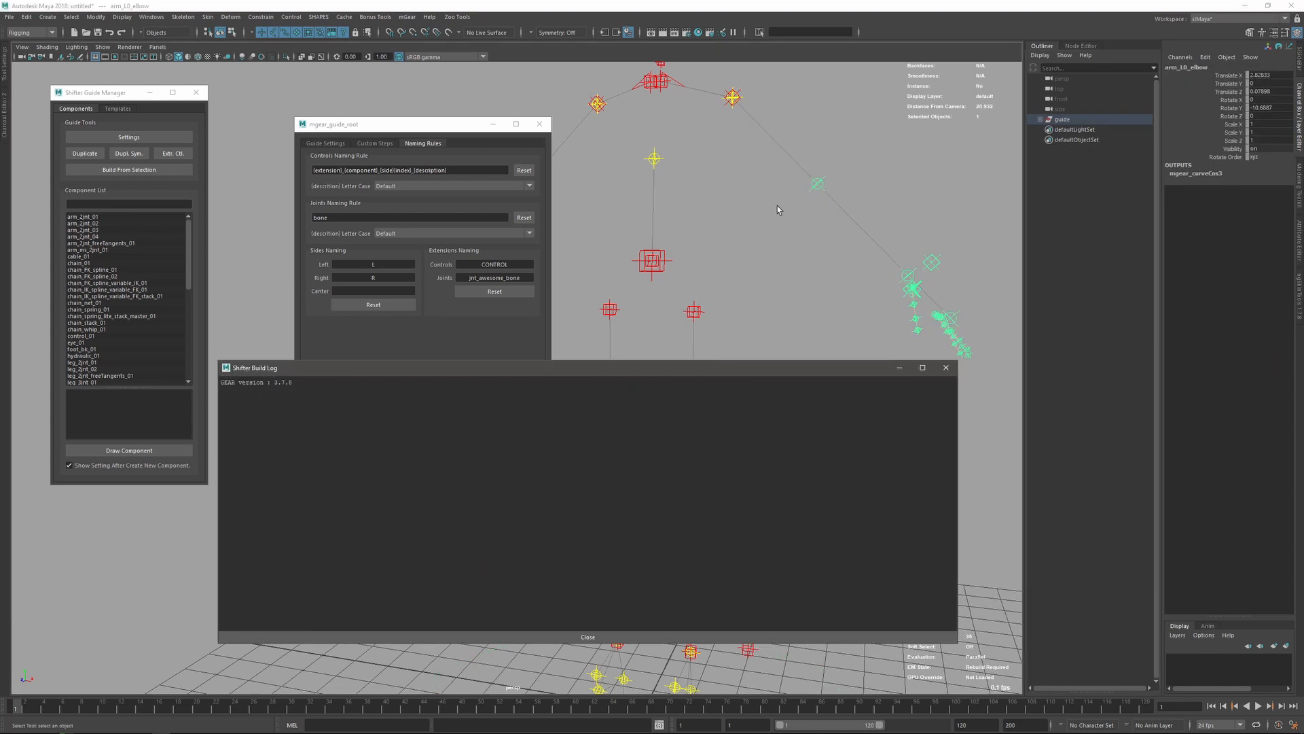
Expand the rebuilt arm joint chain under jnt_org to confirm every joint is named bone.
left_click(128, 170)
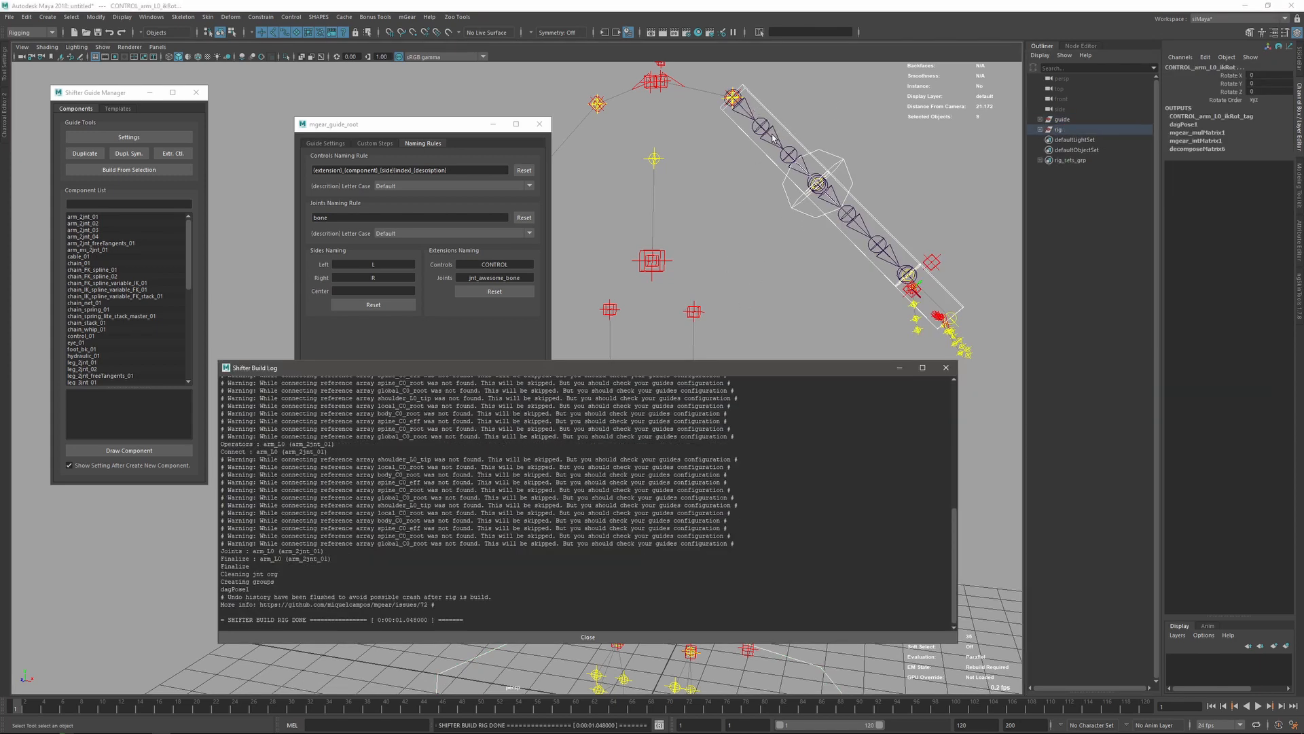
left_click(1081, 190)
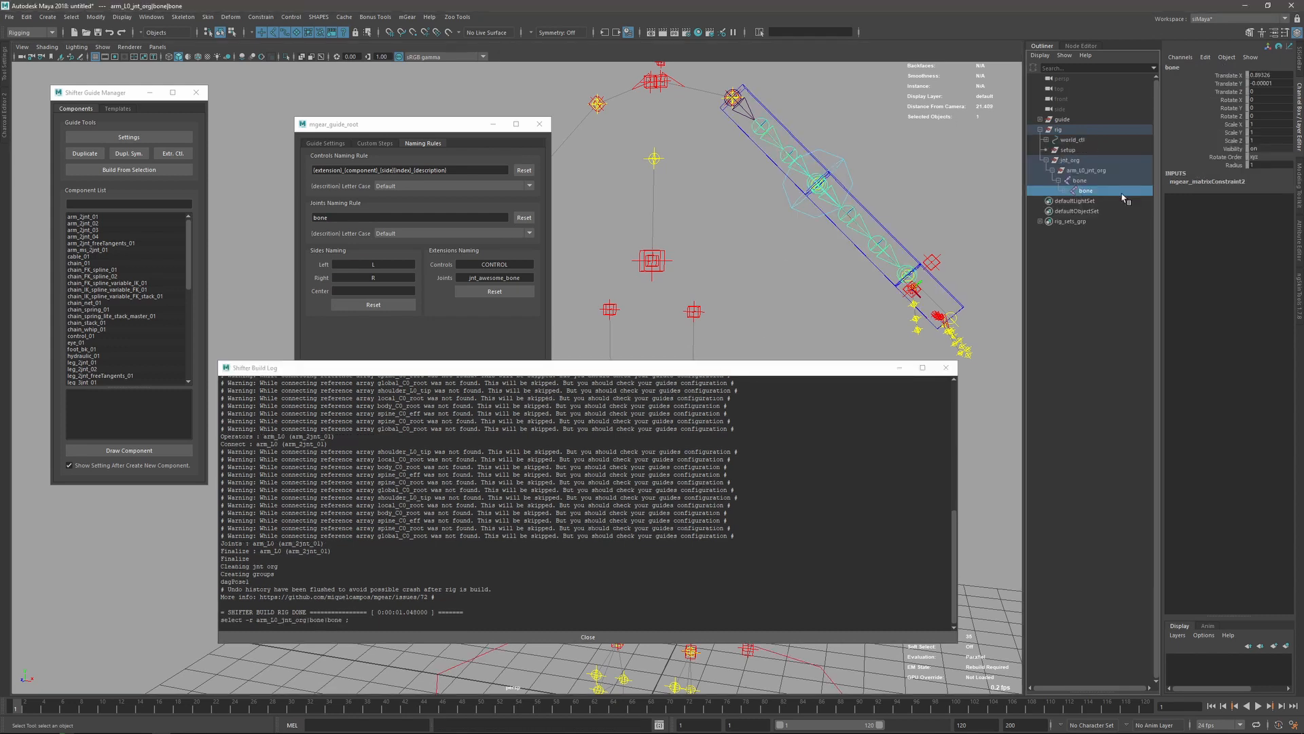
left_click(1052, 190)
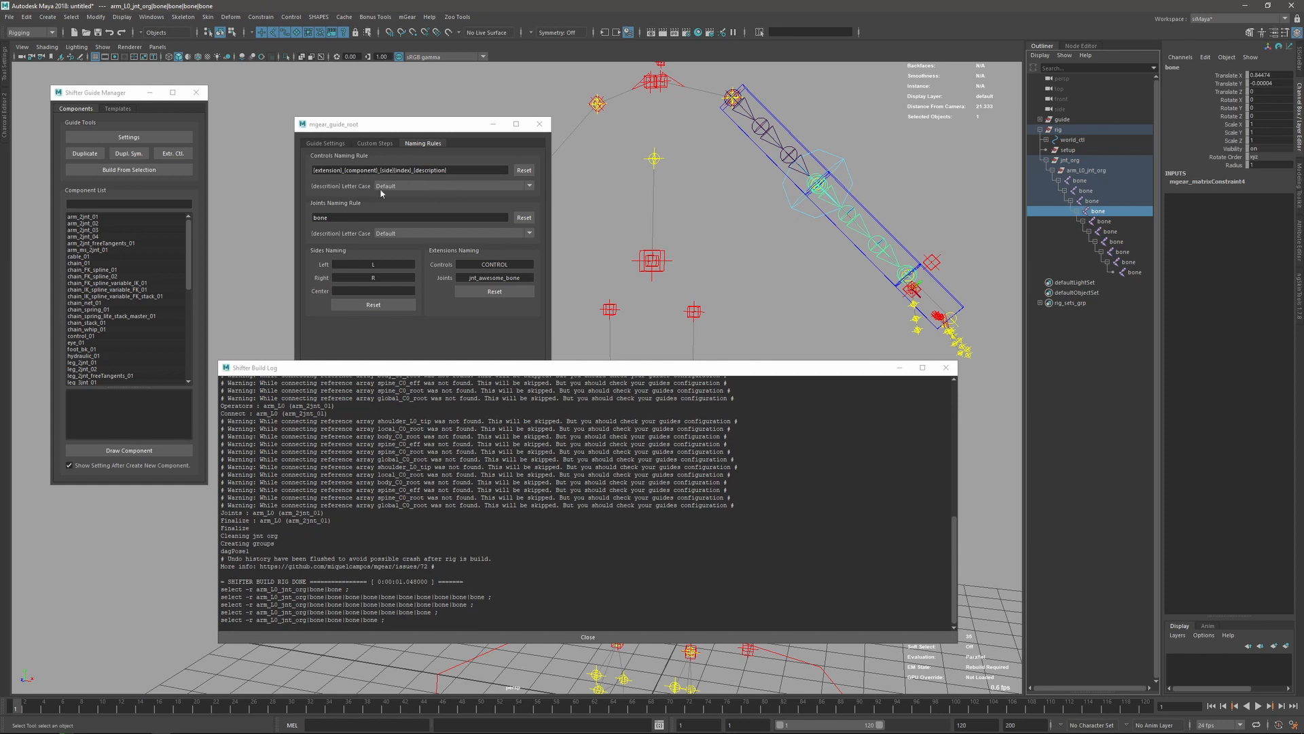
mouse_move(780, 250)
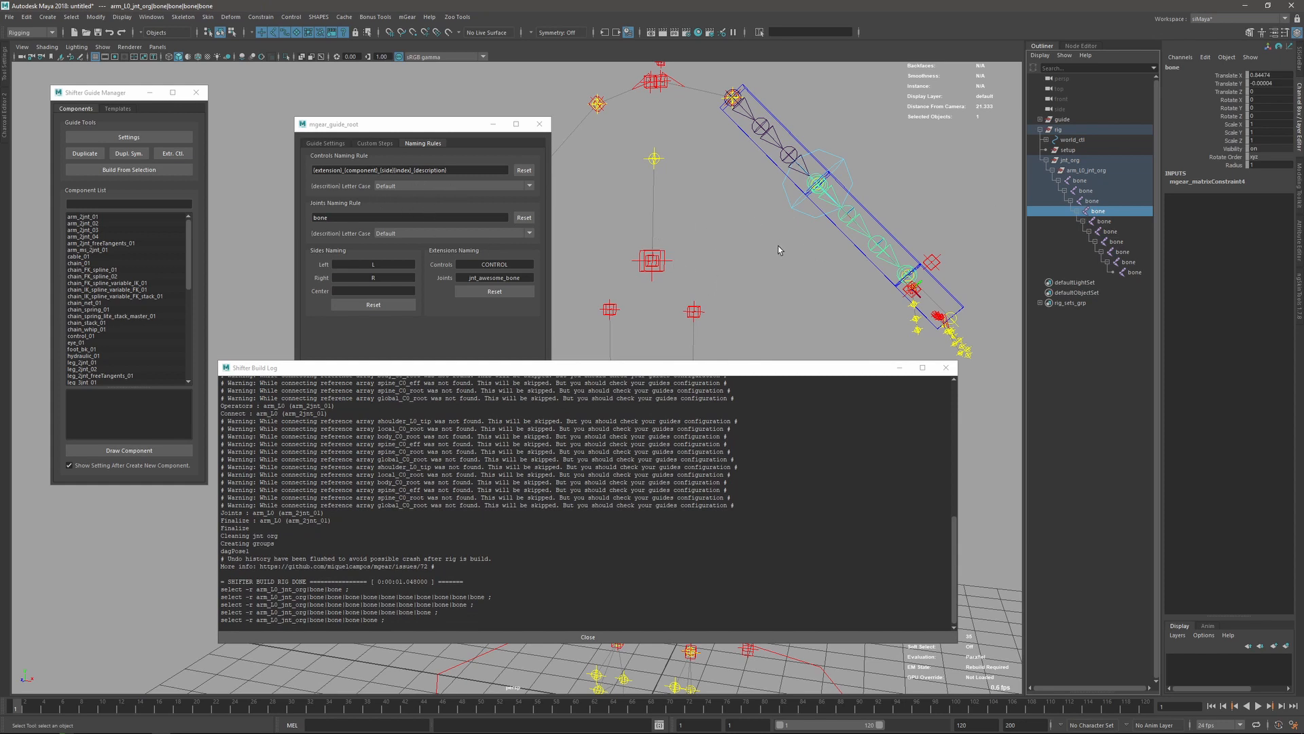
mouse_move(636, 281)
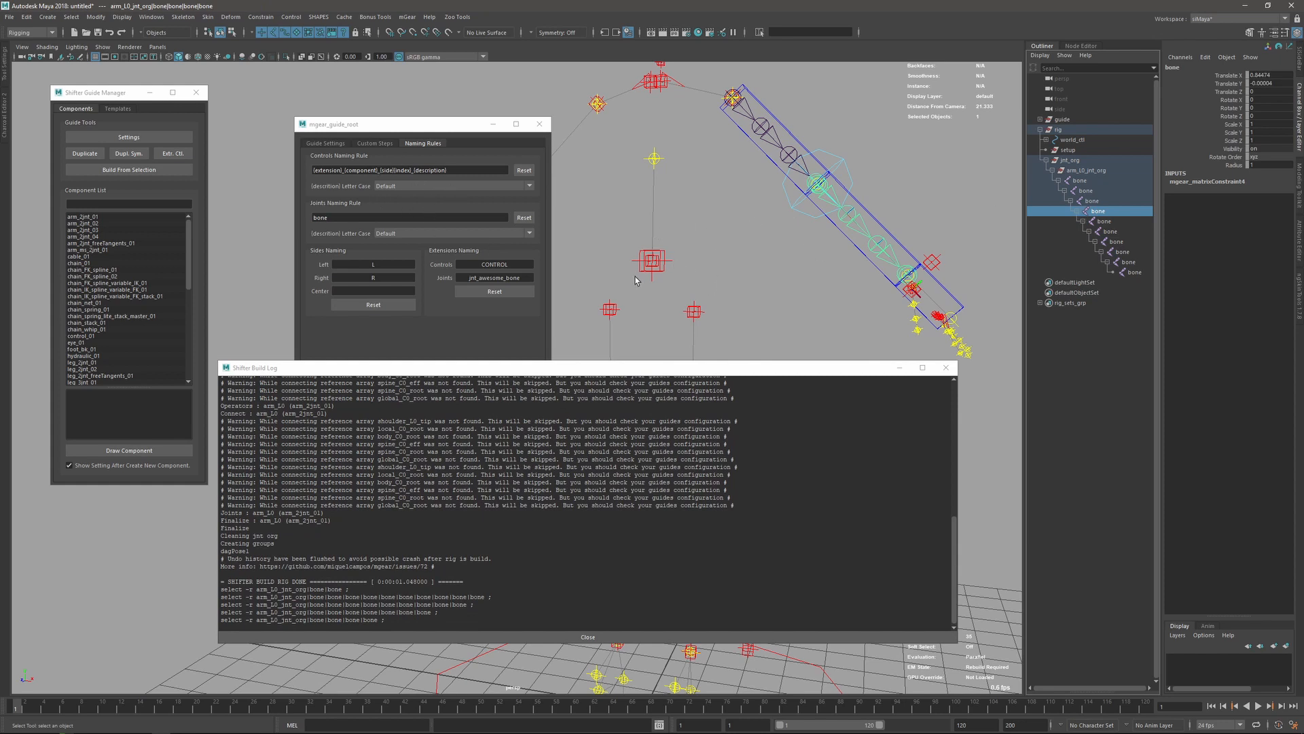
mouse_move(591, 243)
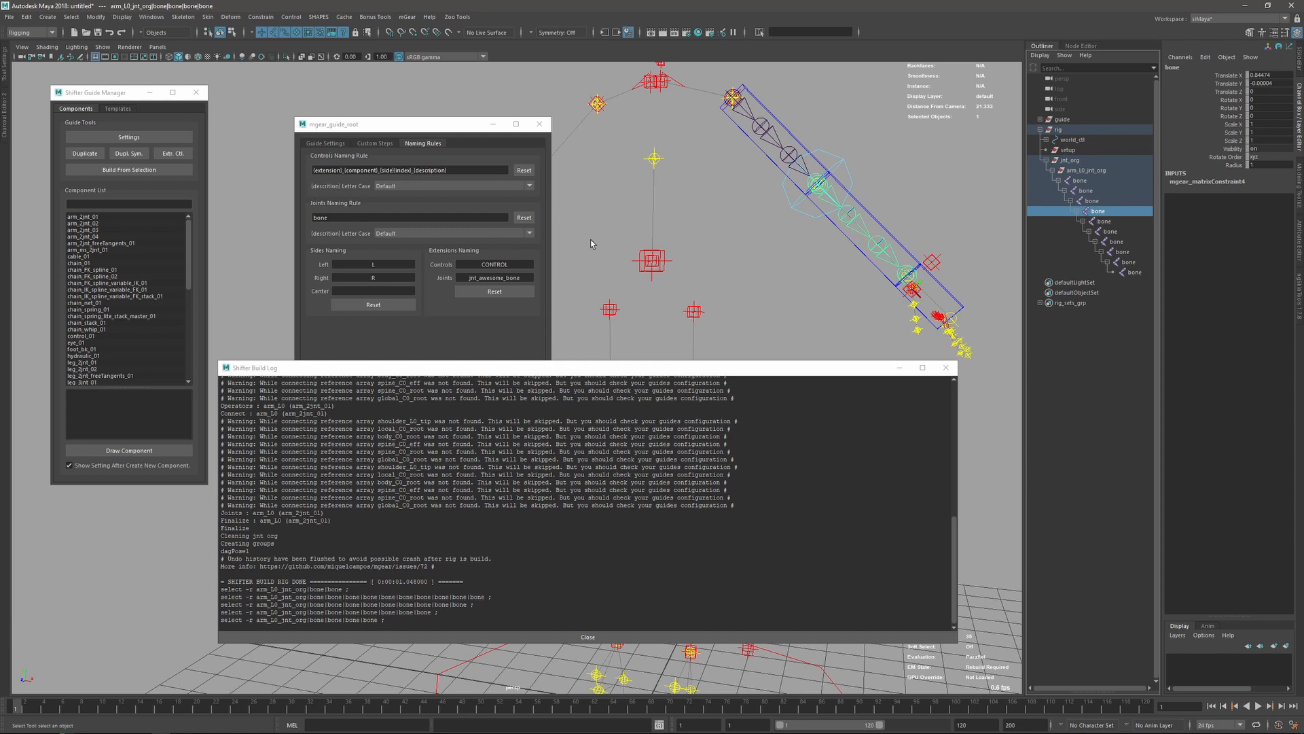
mouse_move(379, 6)
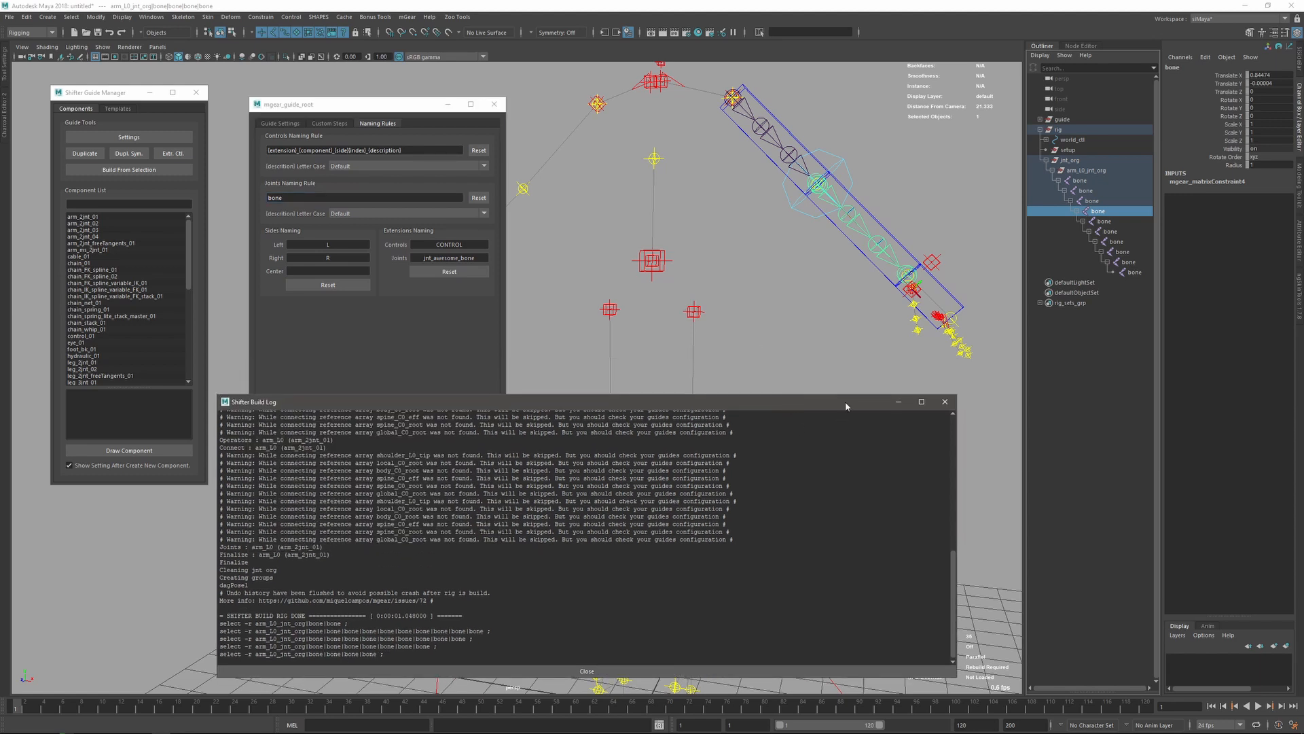
mouse_move(701, 284)
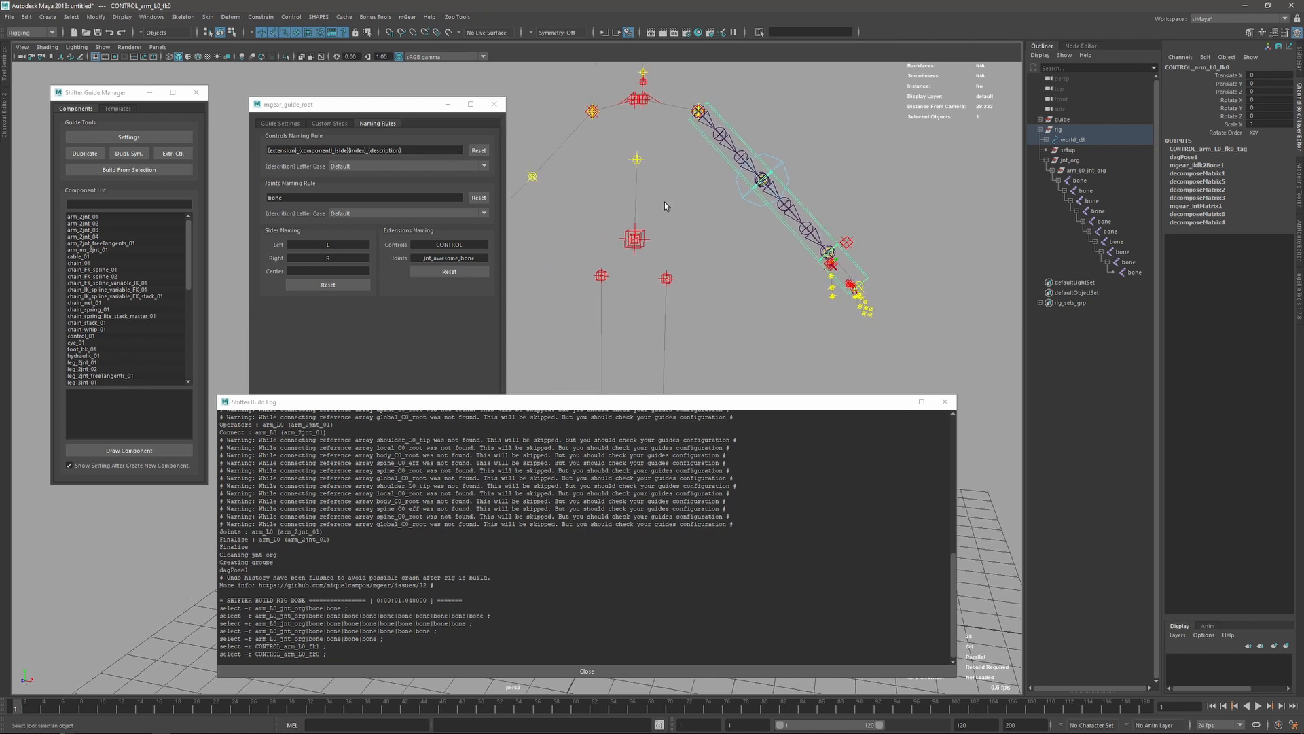
mouse_move(634, 142)
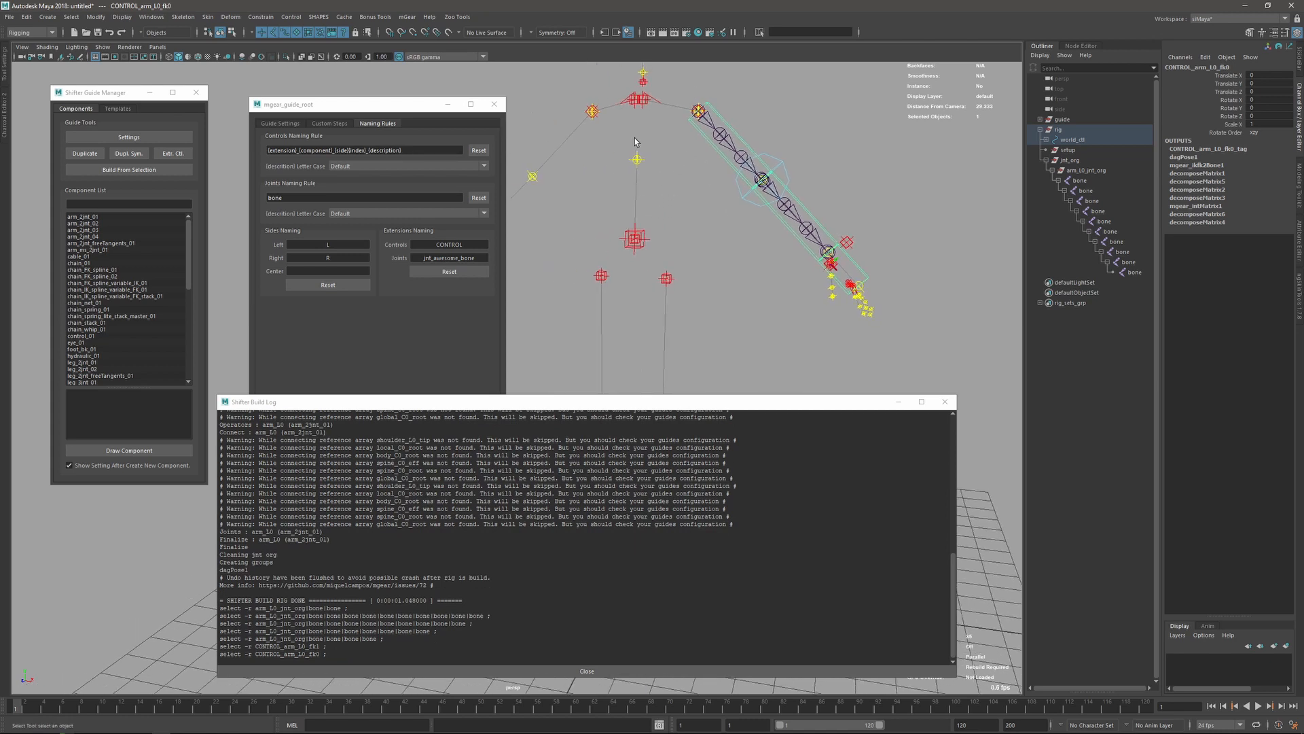
mouse_move(795, 199)
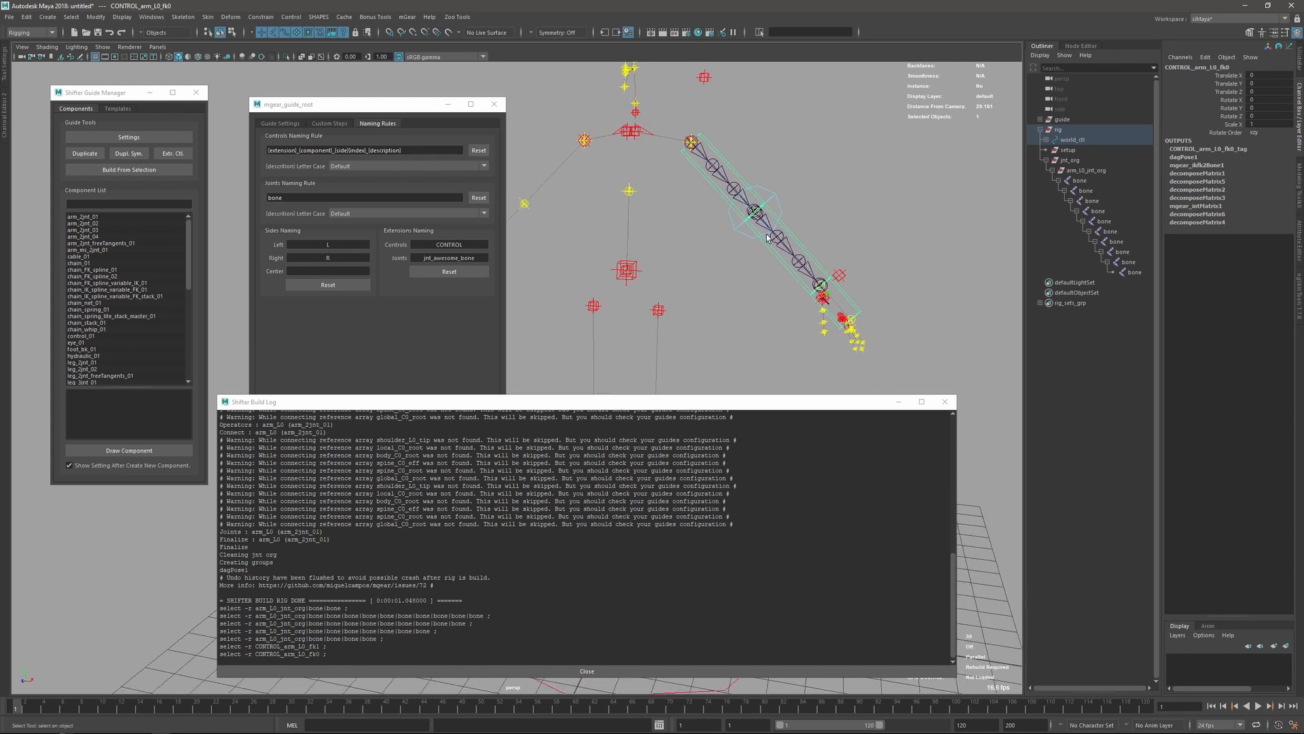
mouse_move(606, 165)
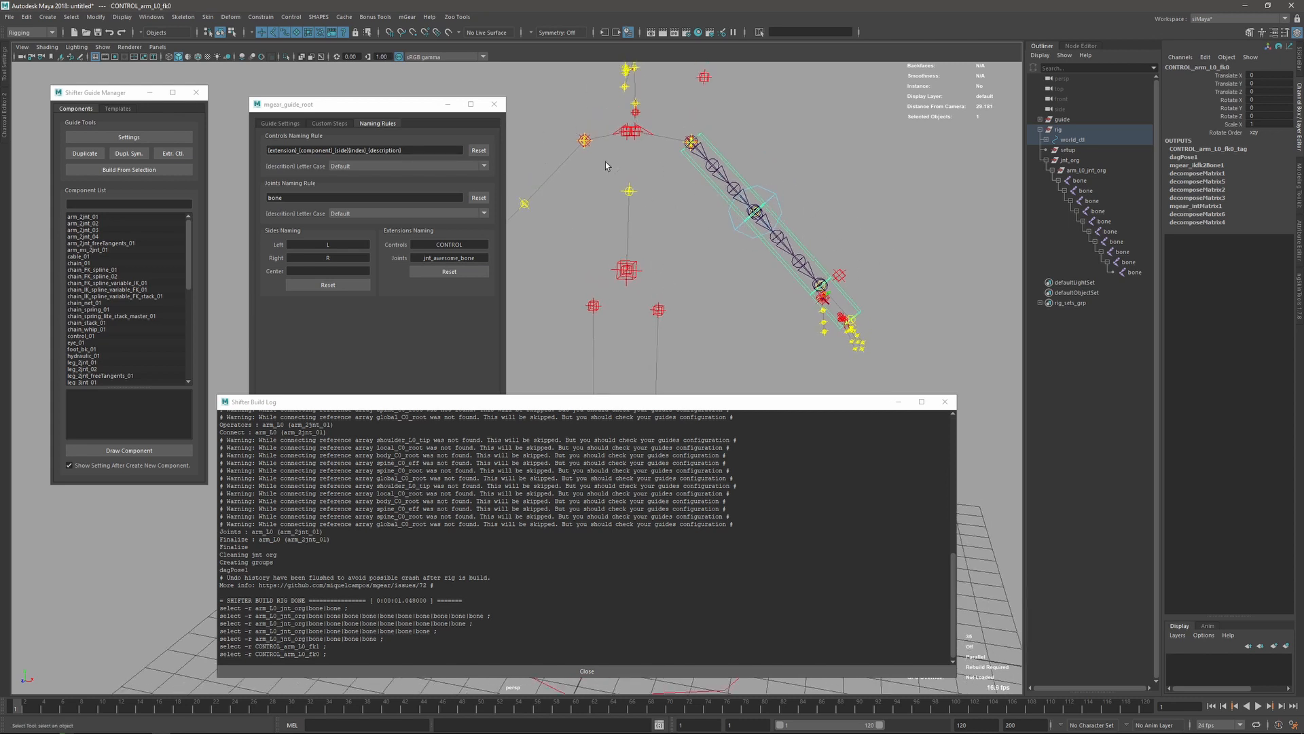
mouse_move(691, 192)
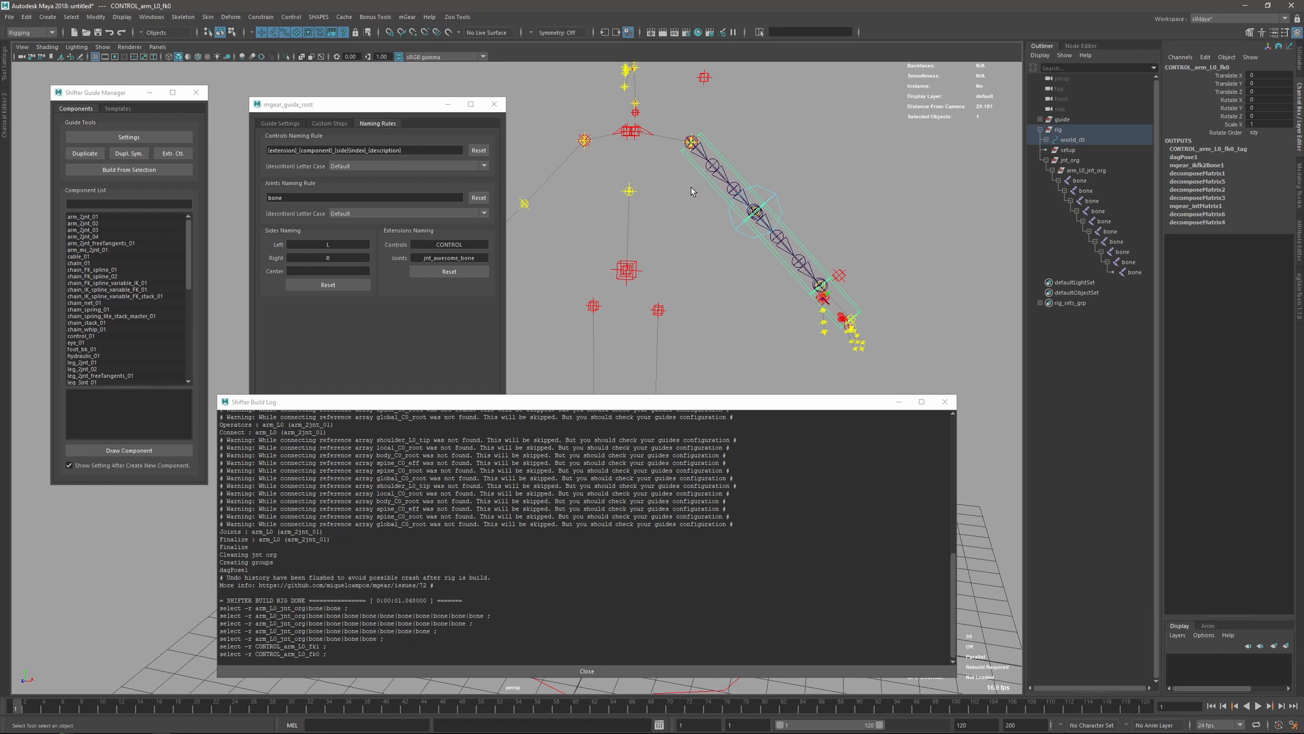
mouse_move(693, 191)
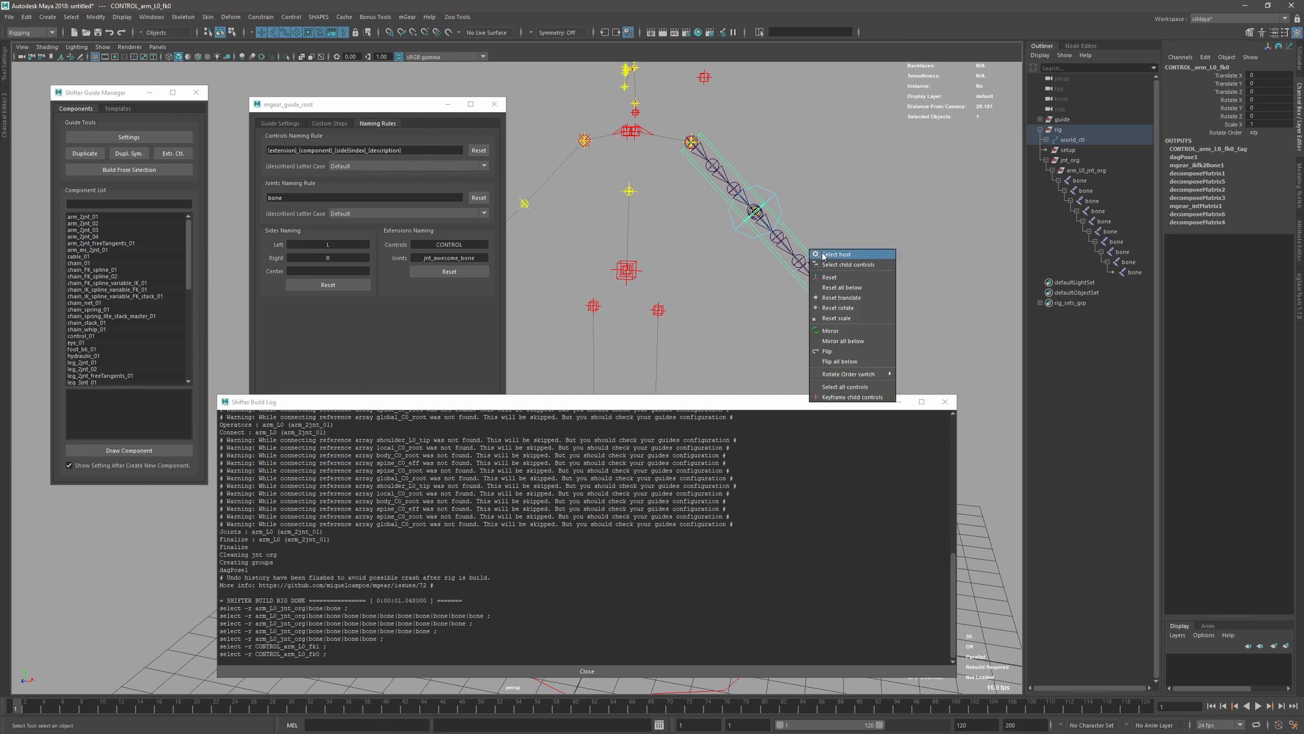
Reset the posed arm controls to default using Reset all below from the marking menu.
left_click(838, 254)
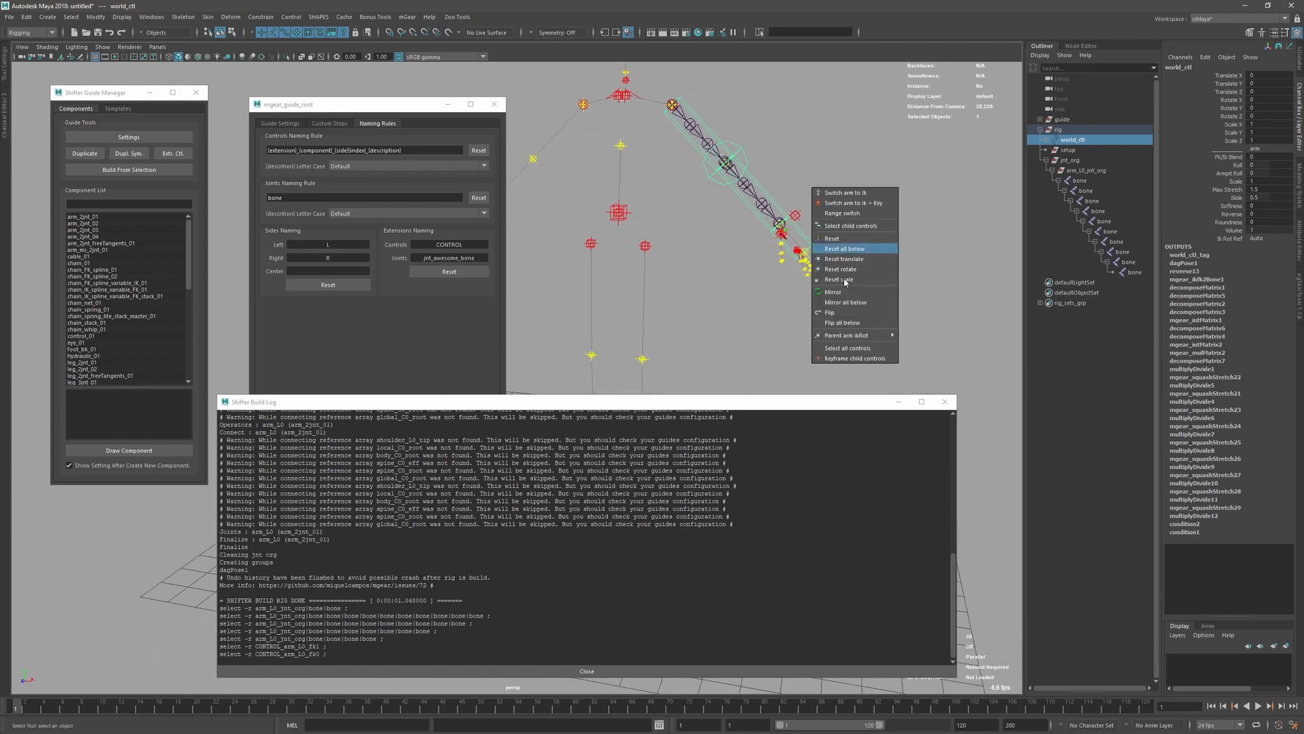
left_click(843, 248)
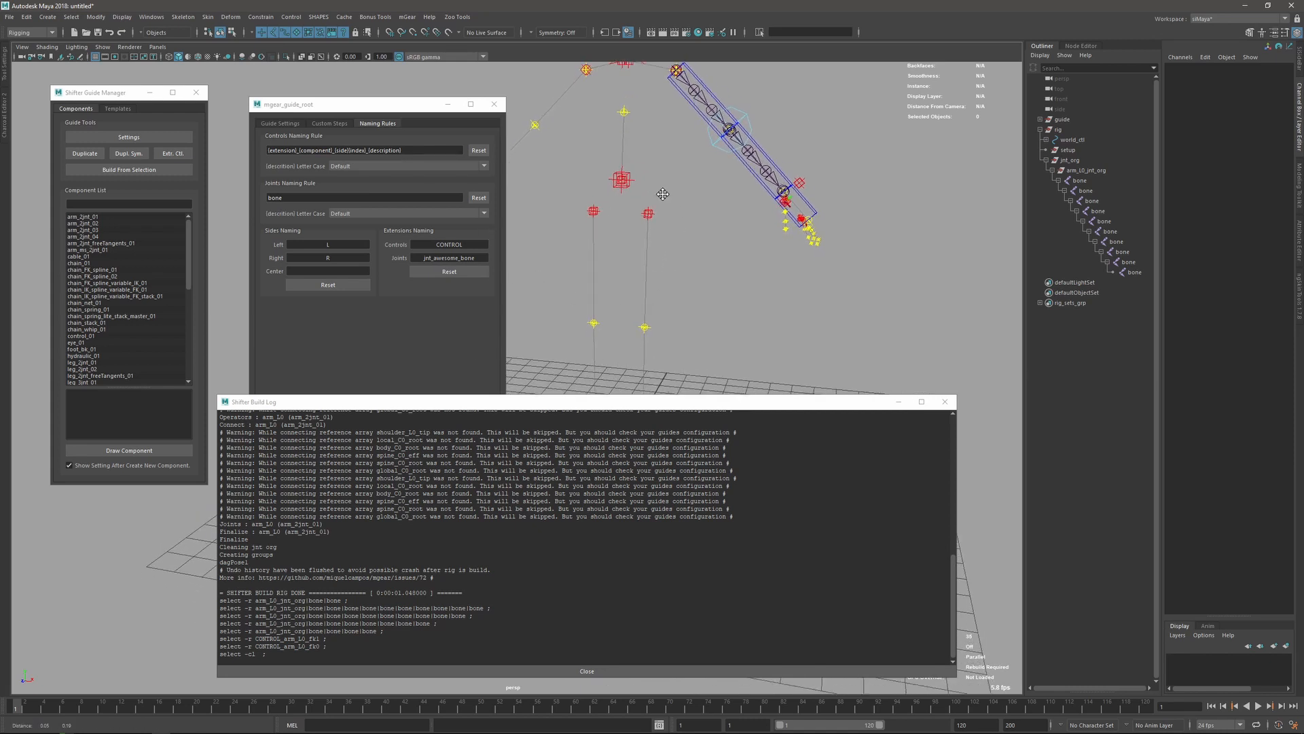
Set the Controls Naming Rule description letter case to Capitalization and clear the scene selection.
left_click(587, 670)
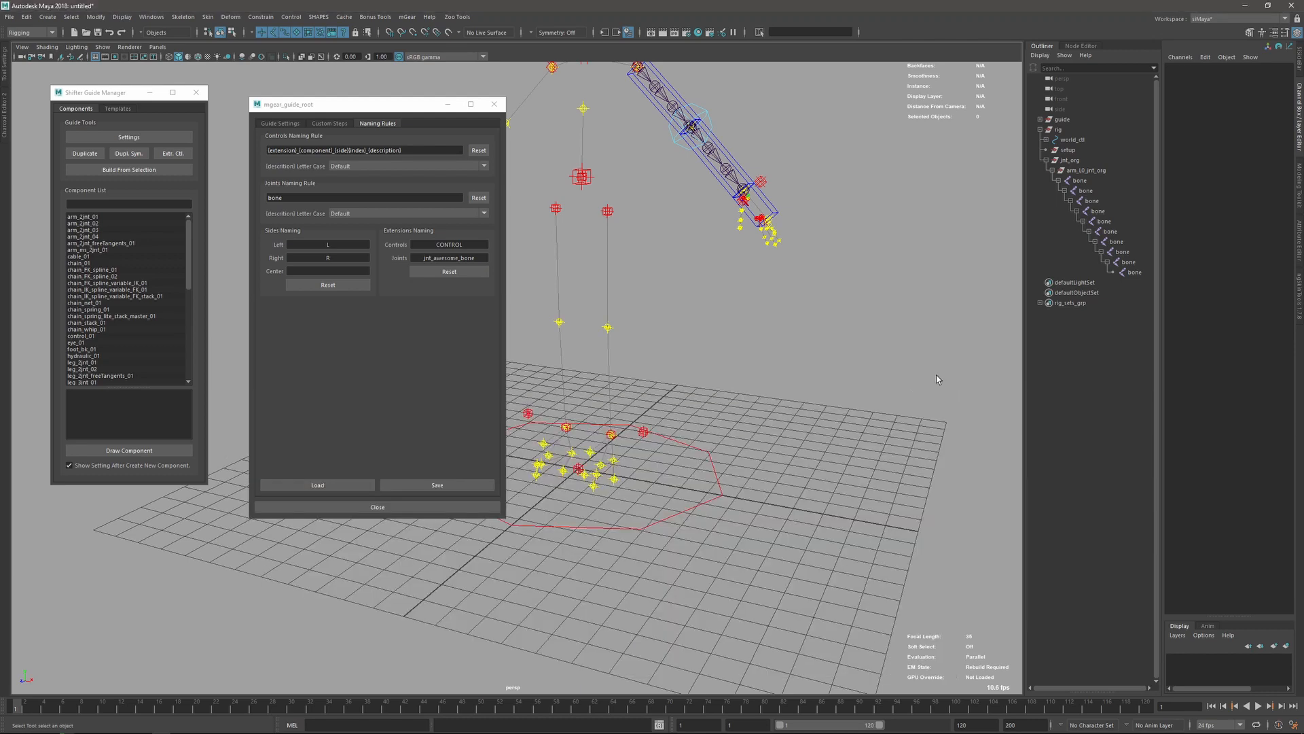
mouse_move(828, 442)
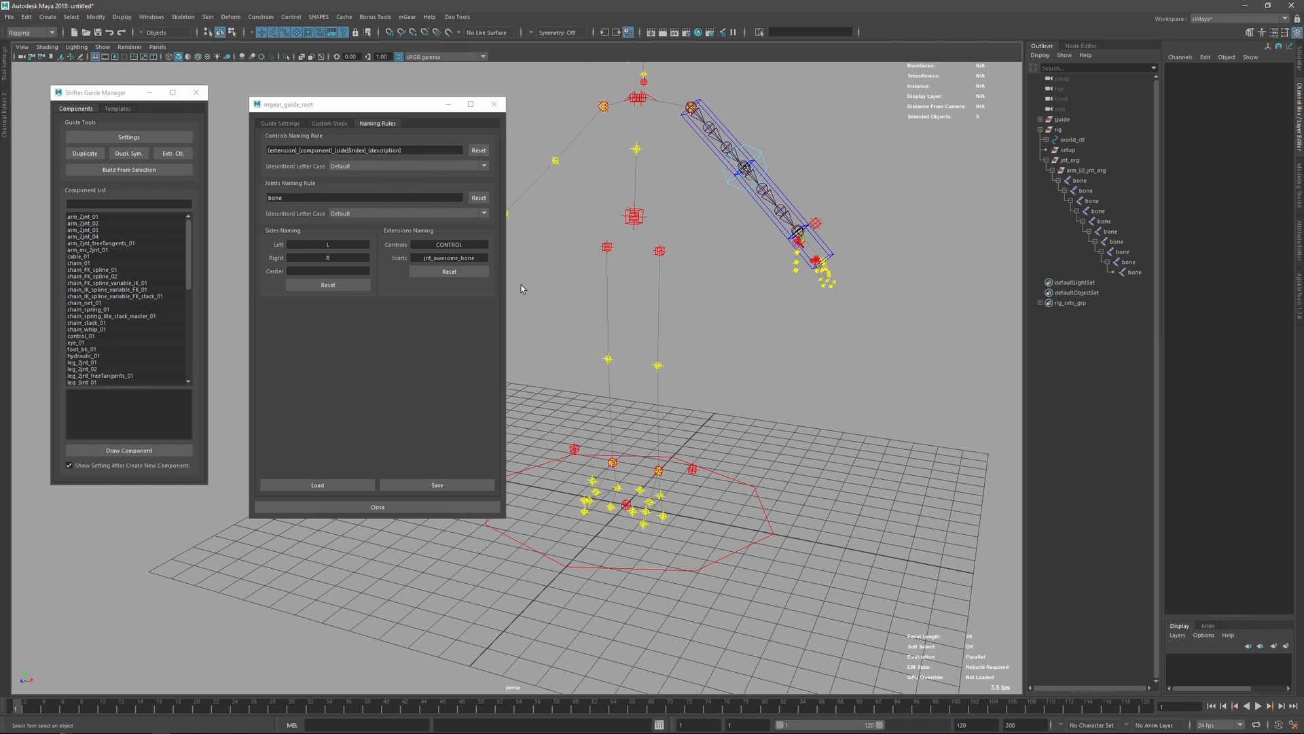
mouse_move(295, 171)
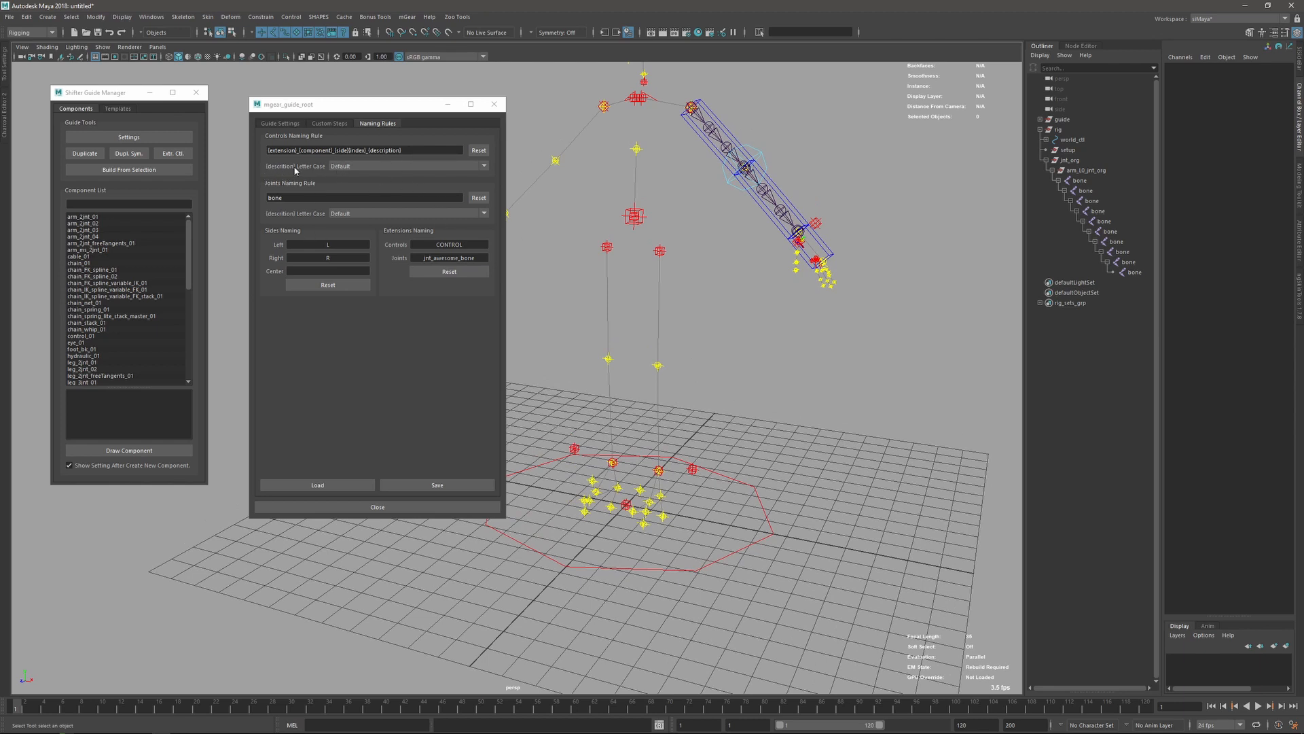
mouse_move(713, 146)
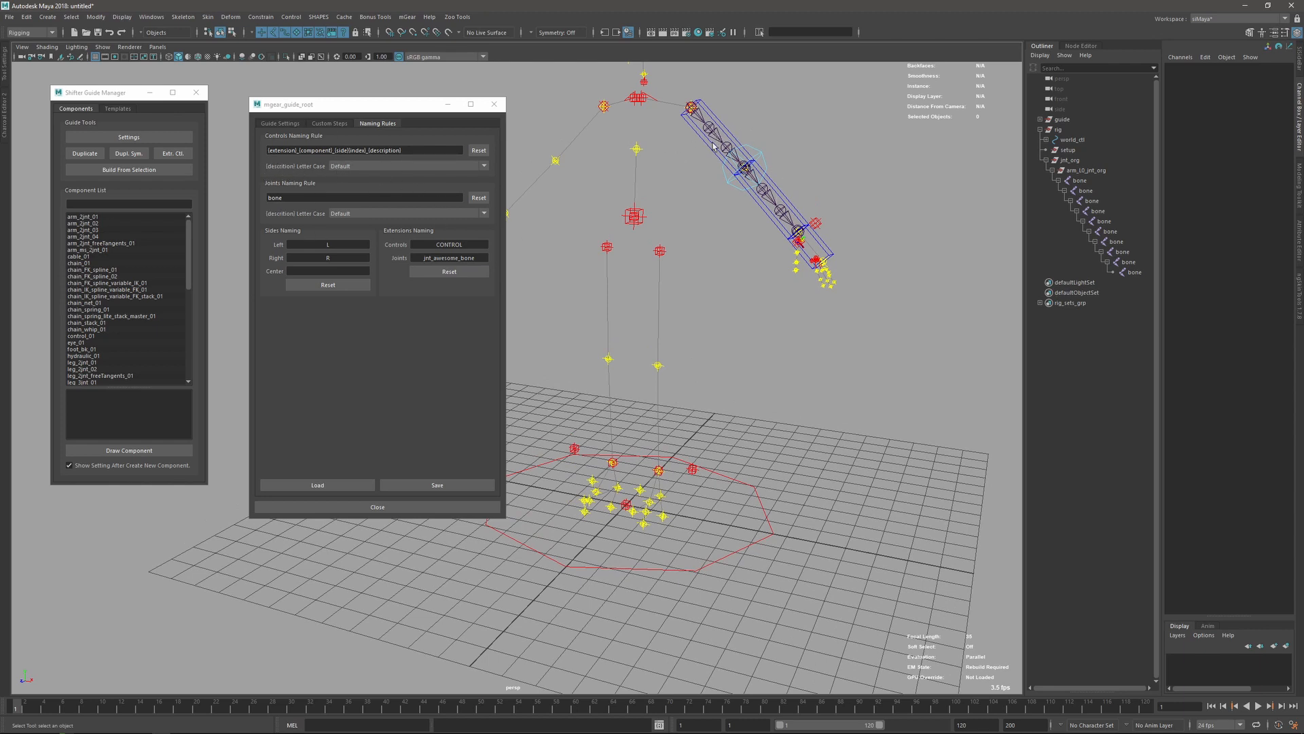
left_click(745, 171)
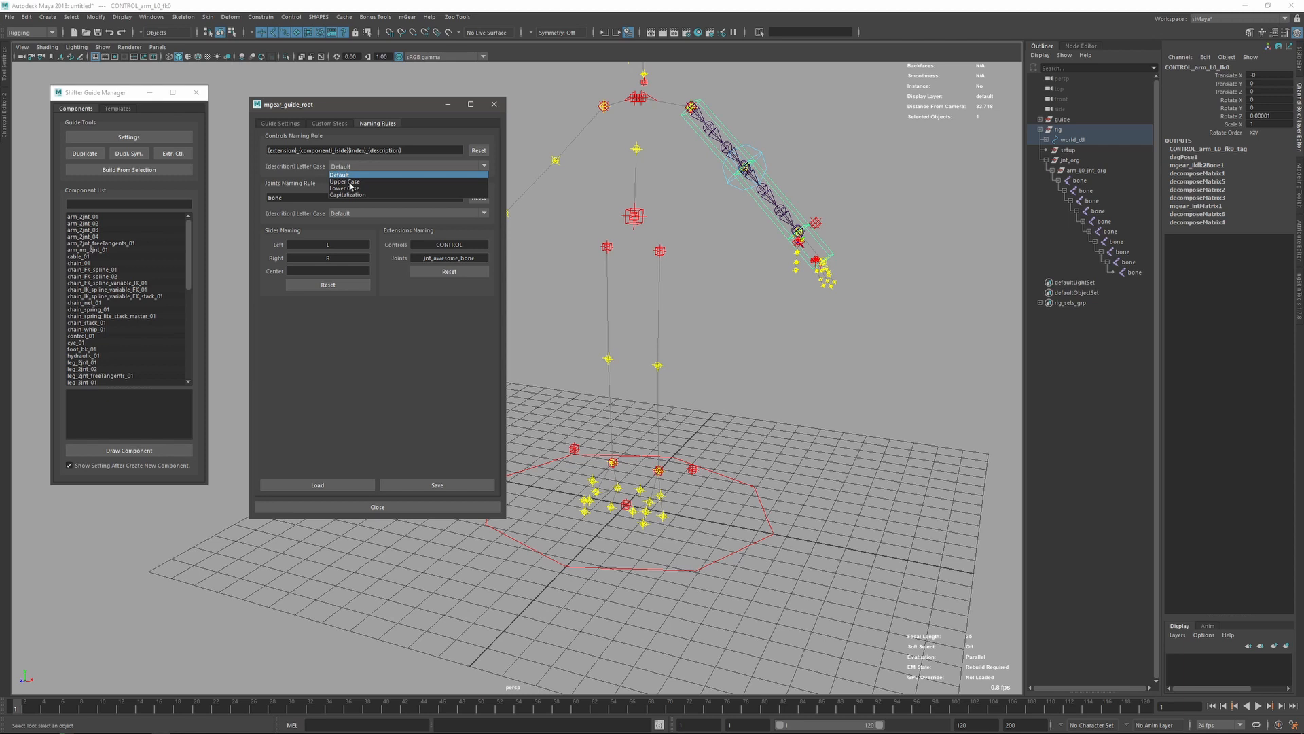
mouse_move(363, 194)
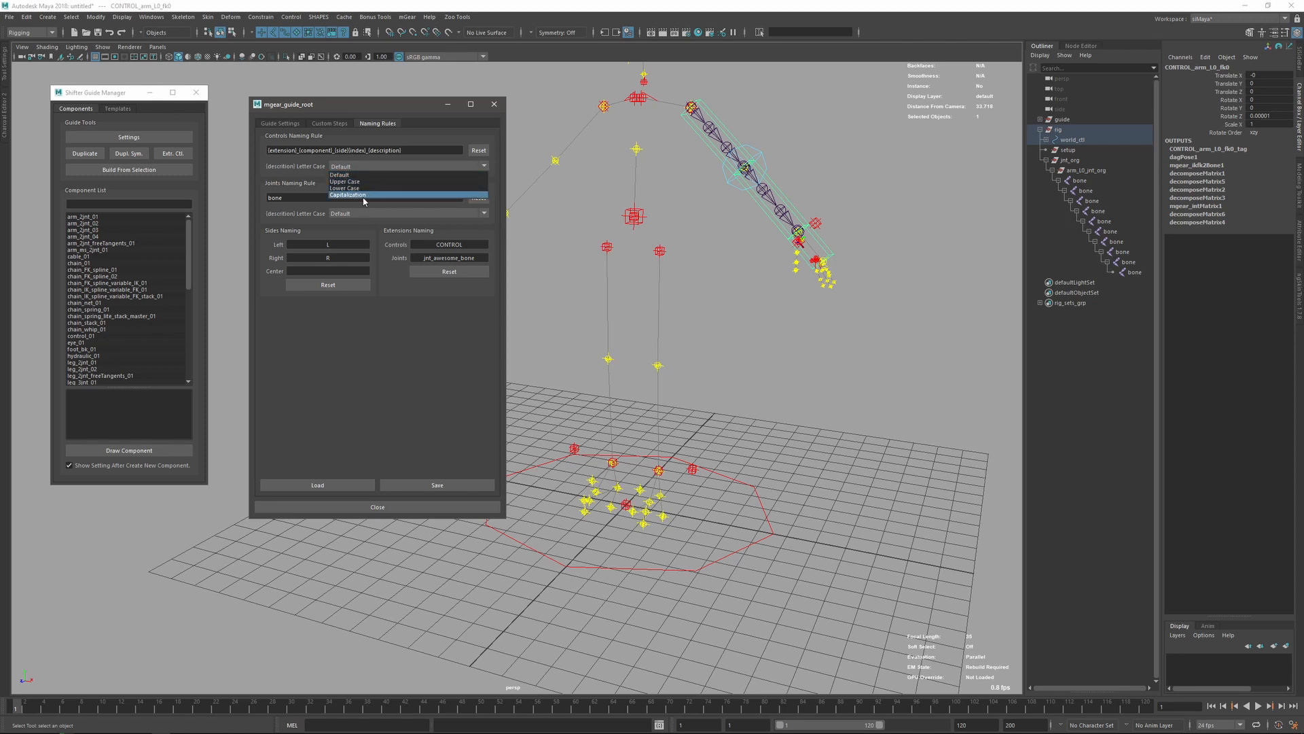
mouse_move(348, 176)
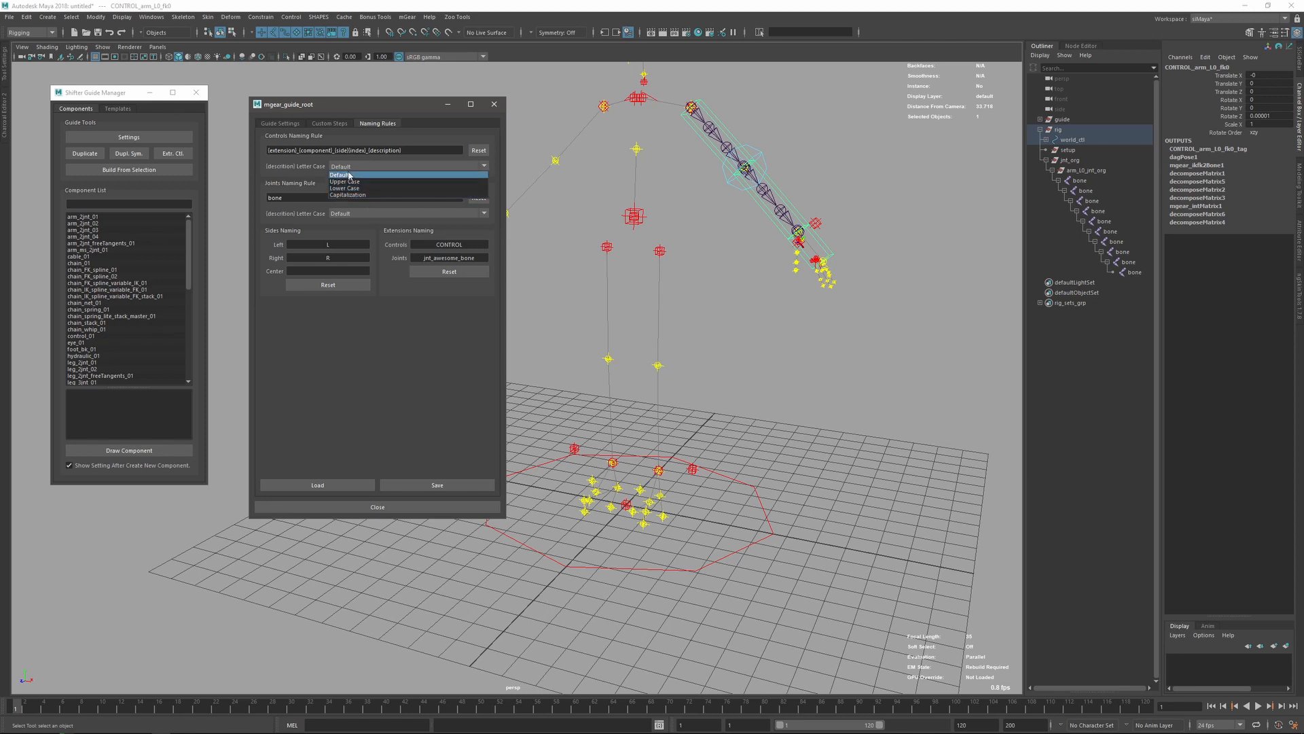
left_click(347, 194)
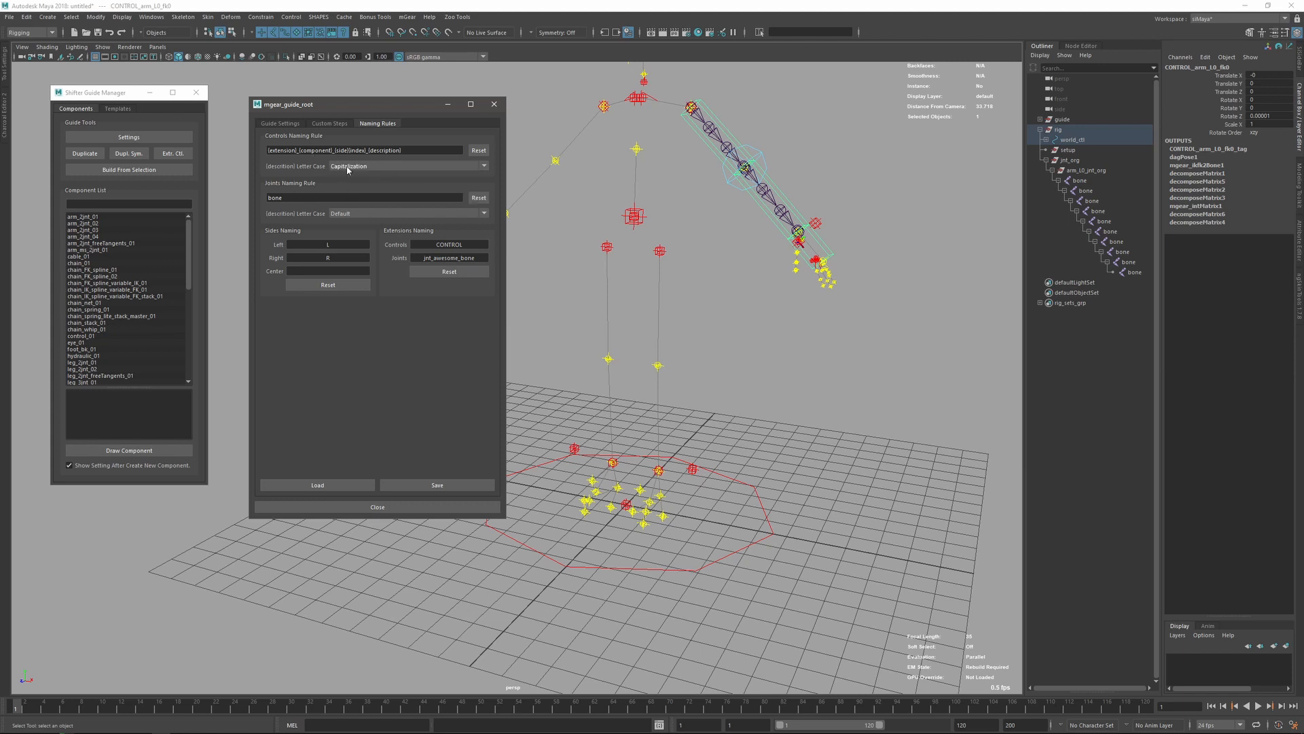
mouse_move(288, 173)
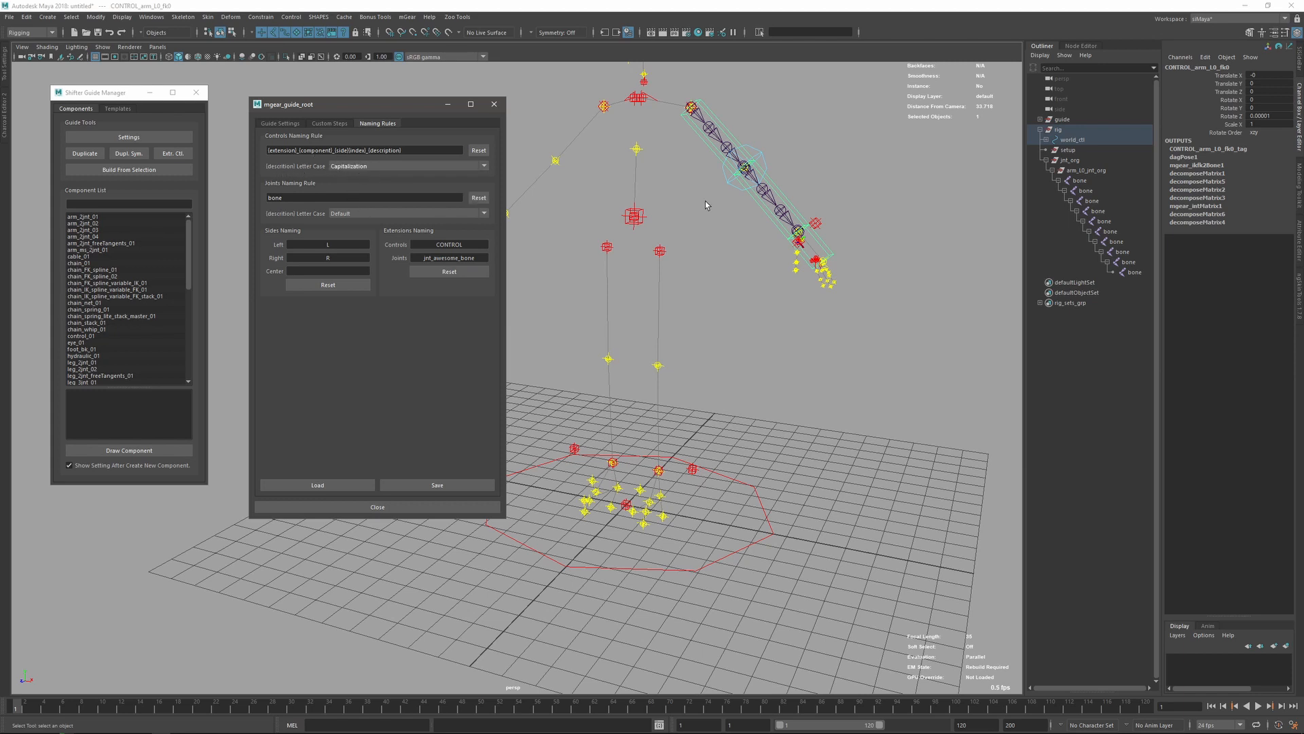
left_click(707, 205)
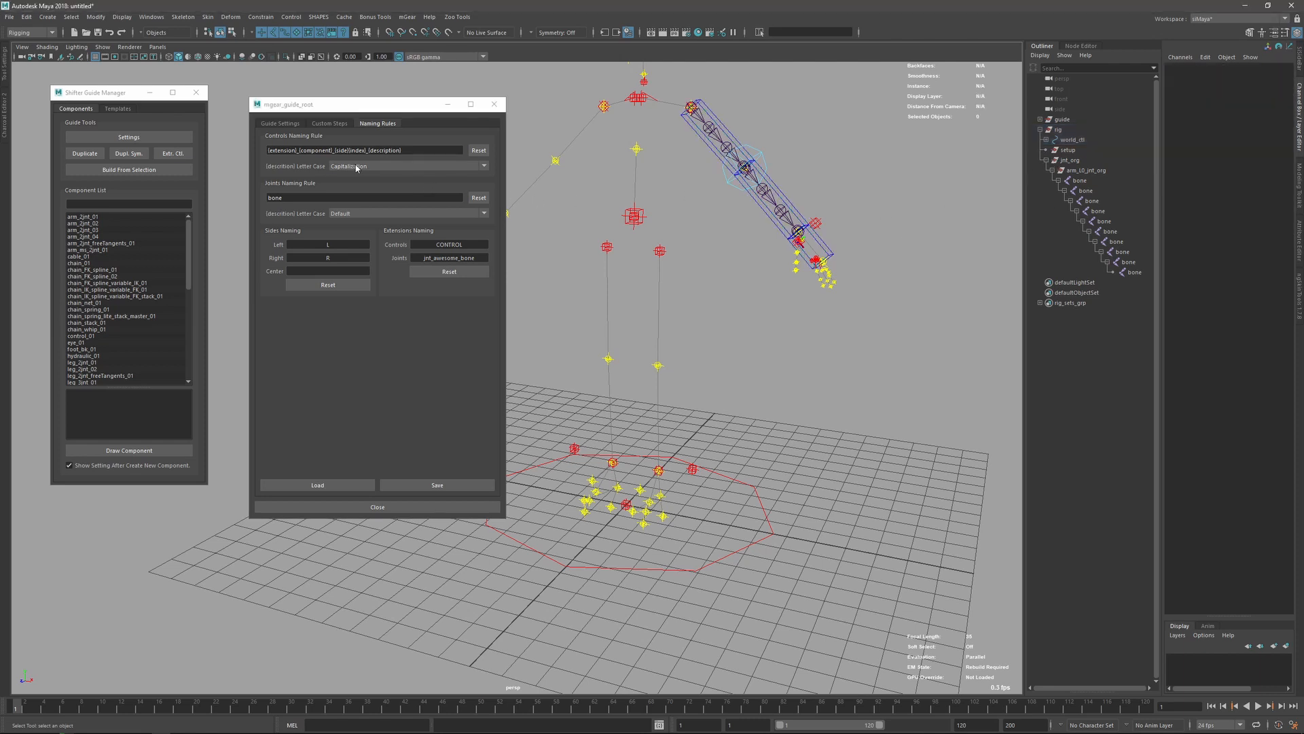
mouse_move(896, 166)
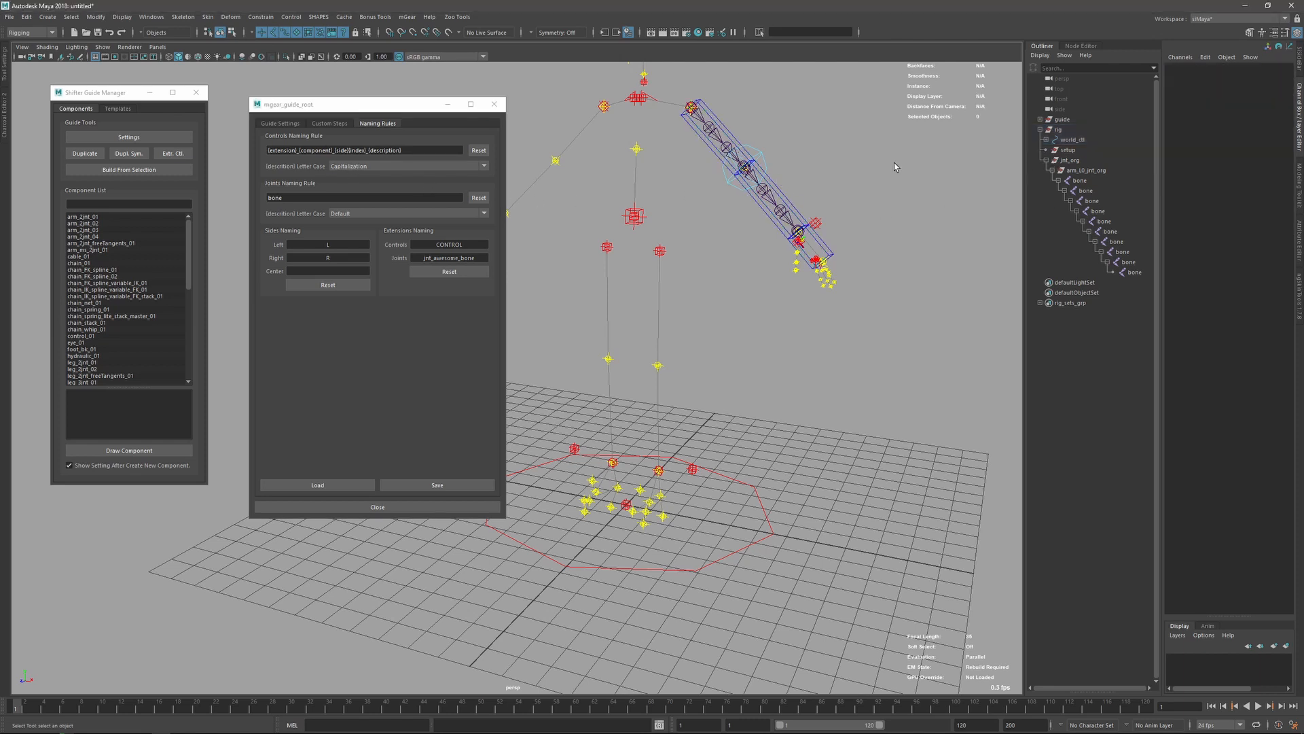
Build the rig from selection, confirm names like CONTROL_arm_L0_Fk1, then delete the rig group.
left_click(1038, 120)
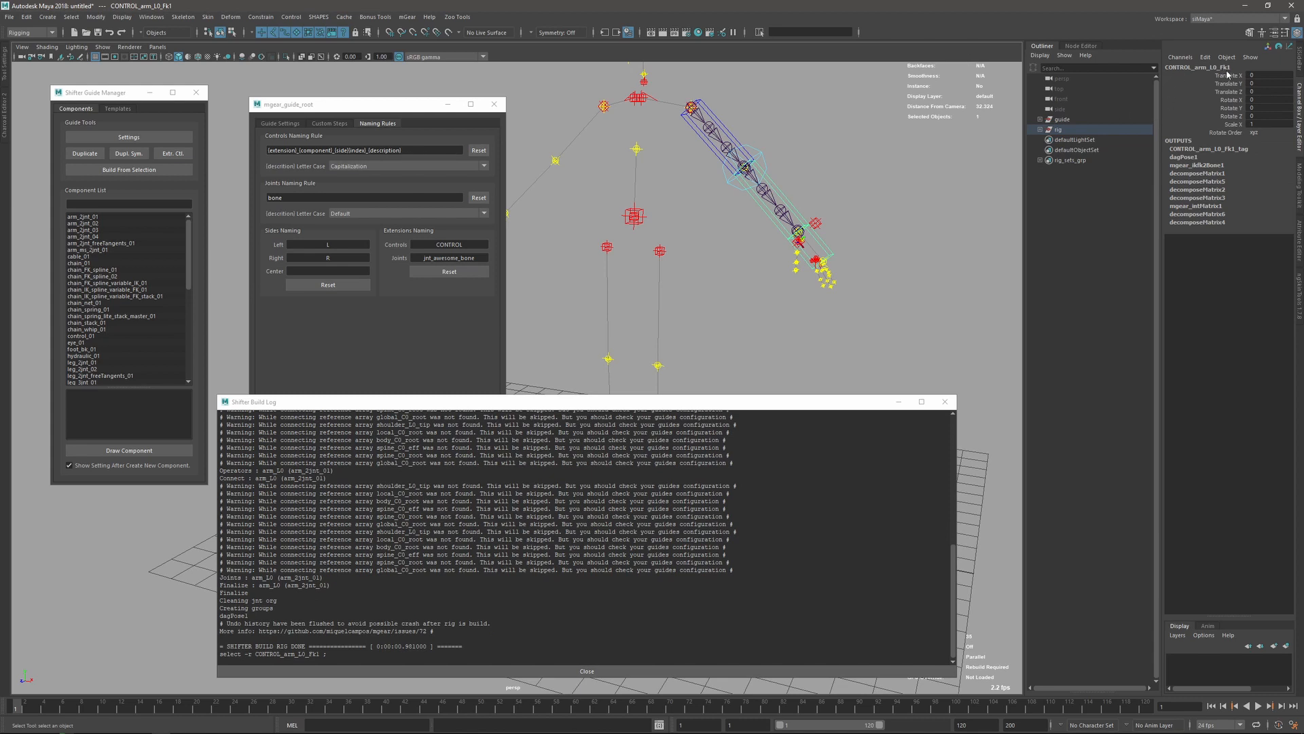
mouse_move(950, 193)
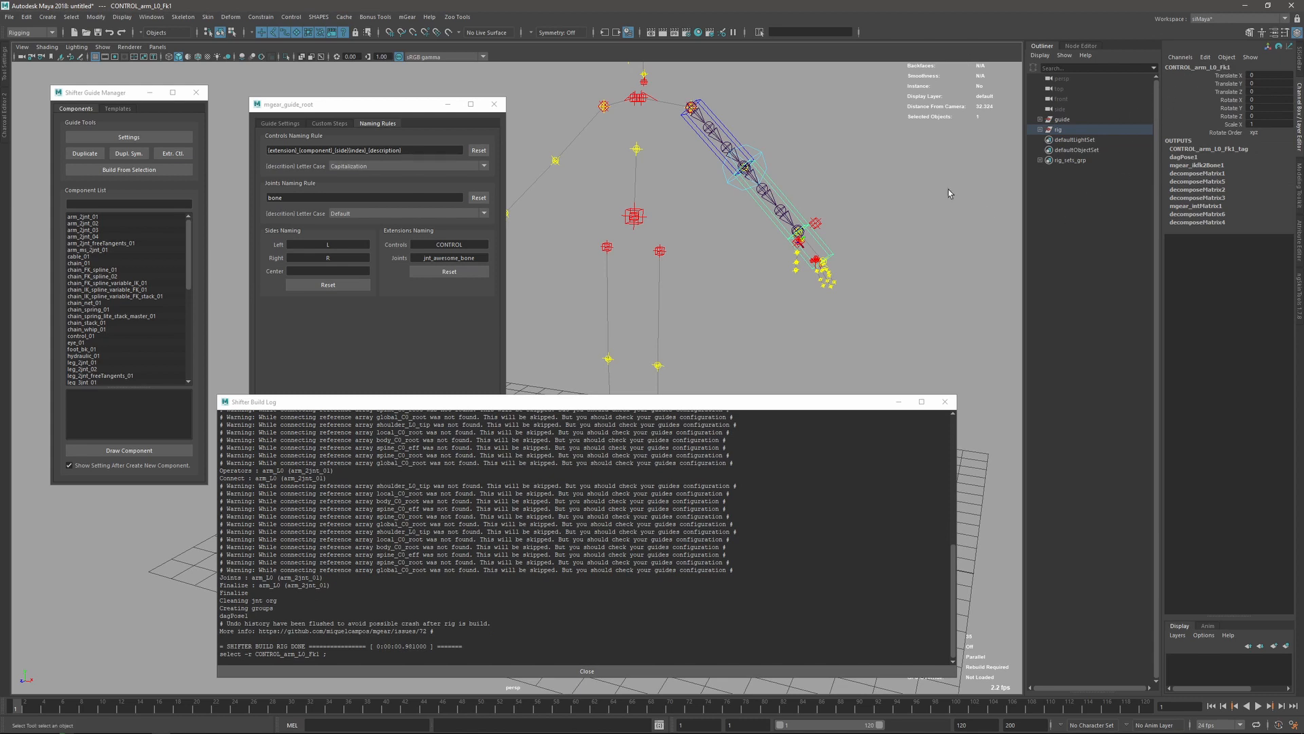
mouse_move(935, 404)
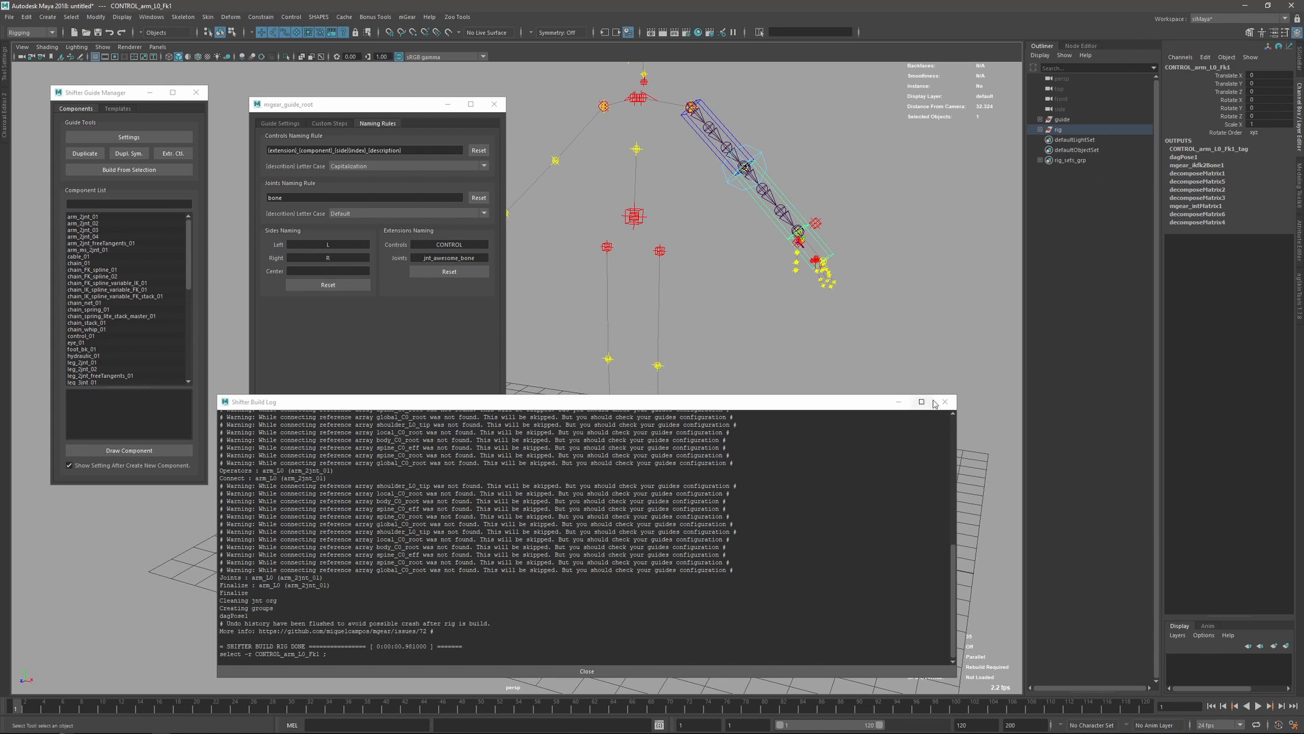
mouse_move(946, 402)
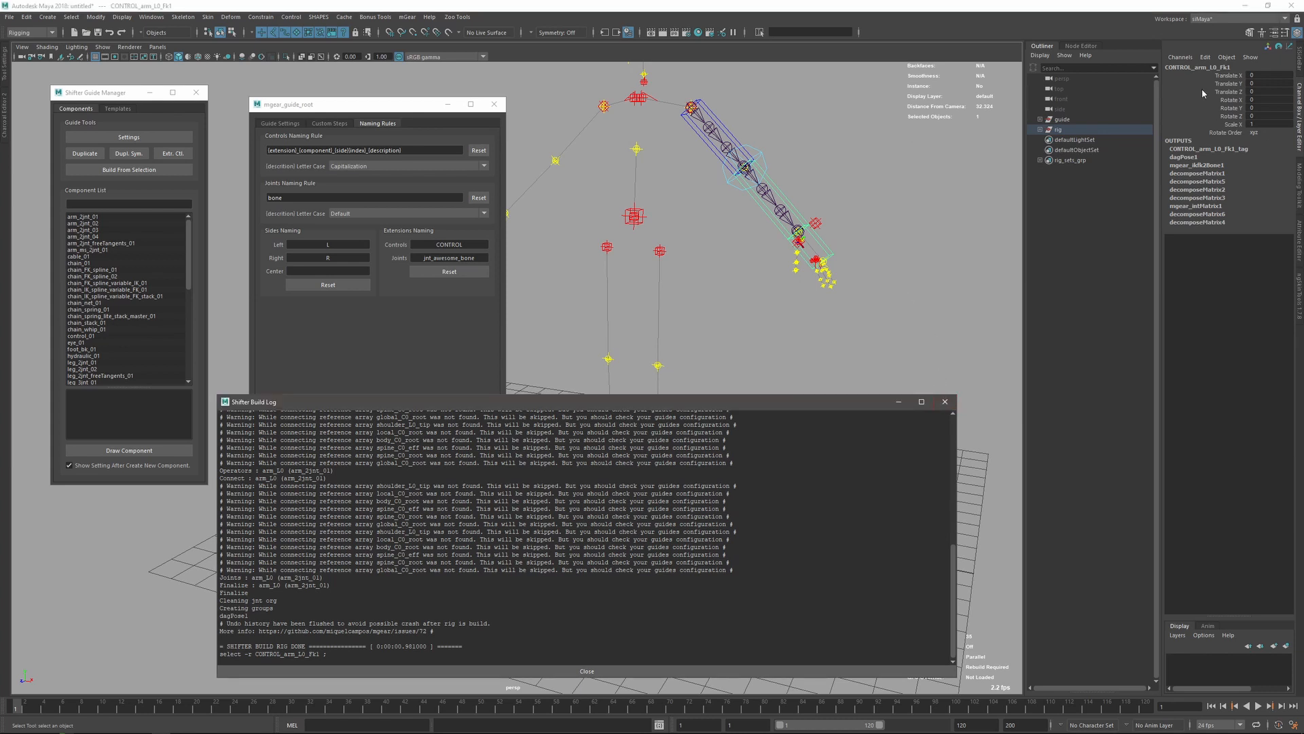
left_click(1058, 130)
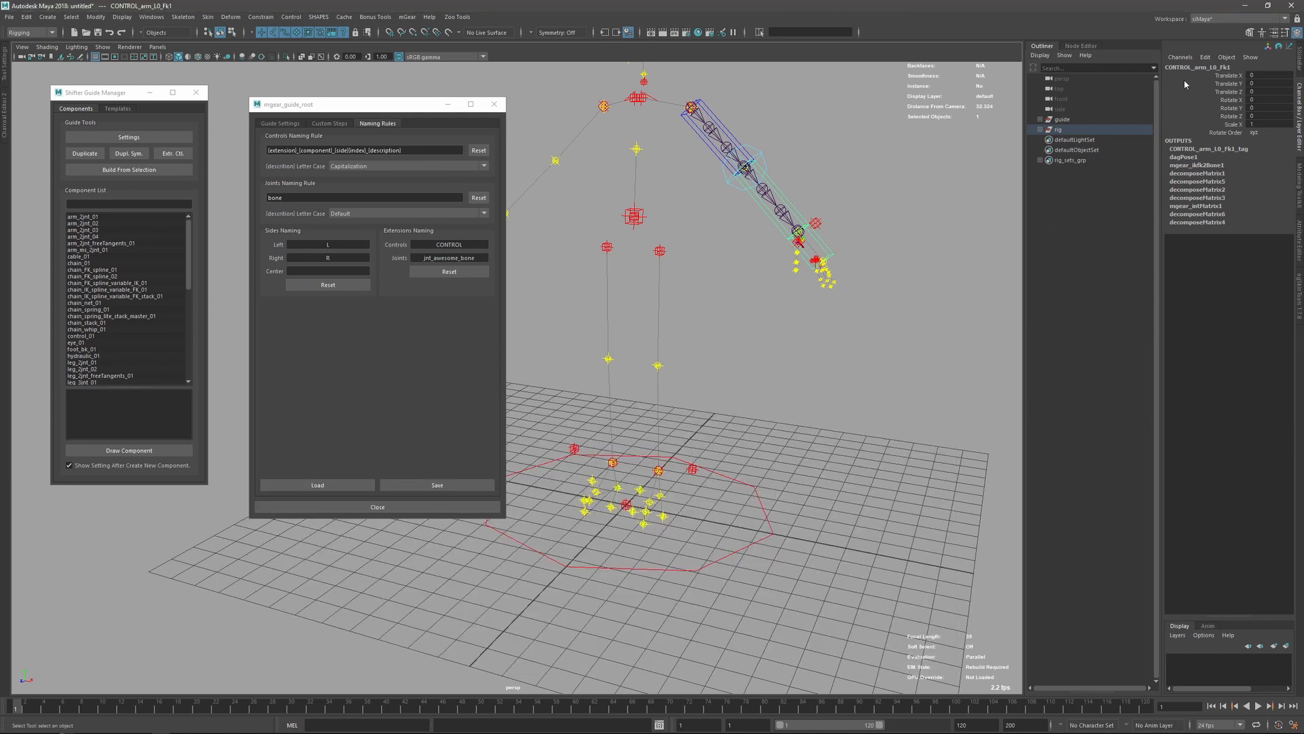
left_click(716, 169)
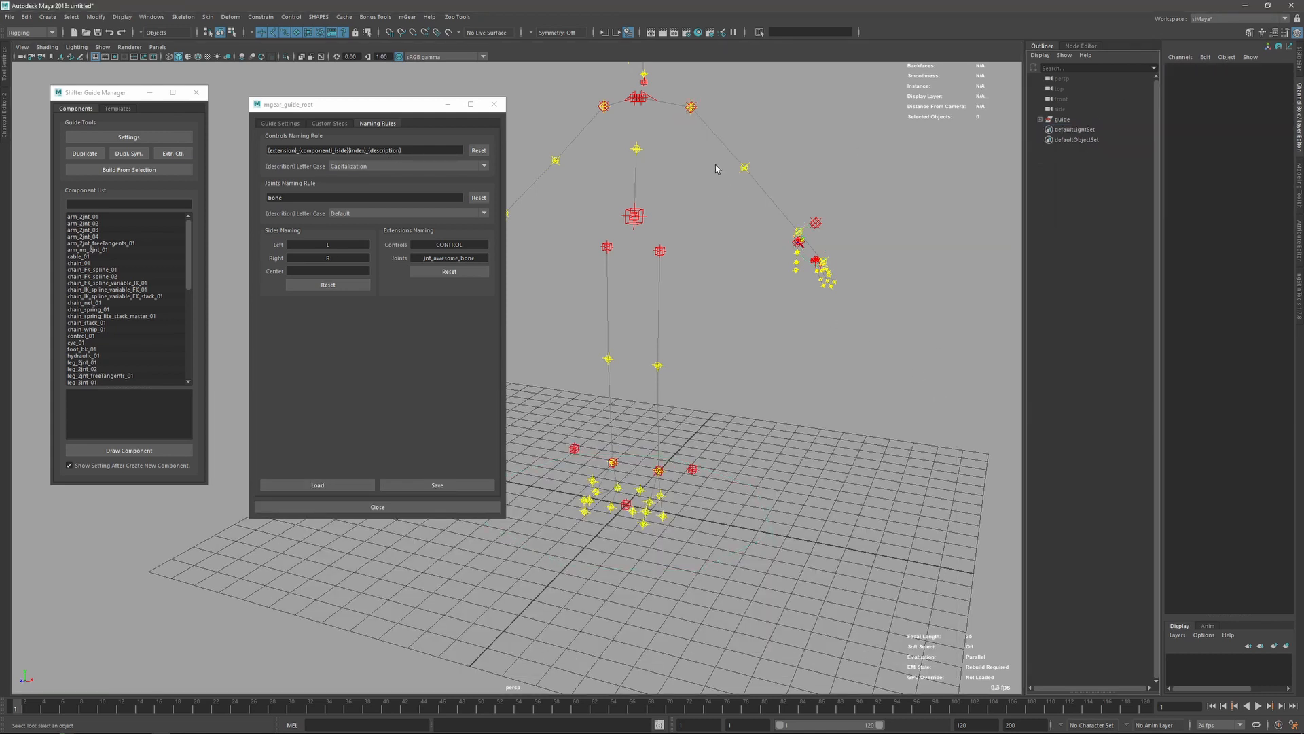